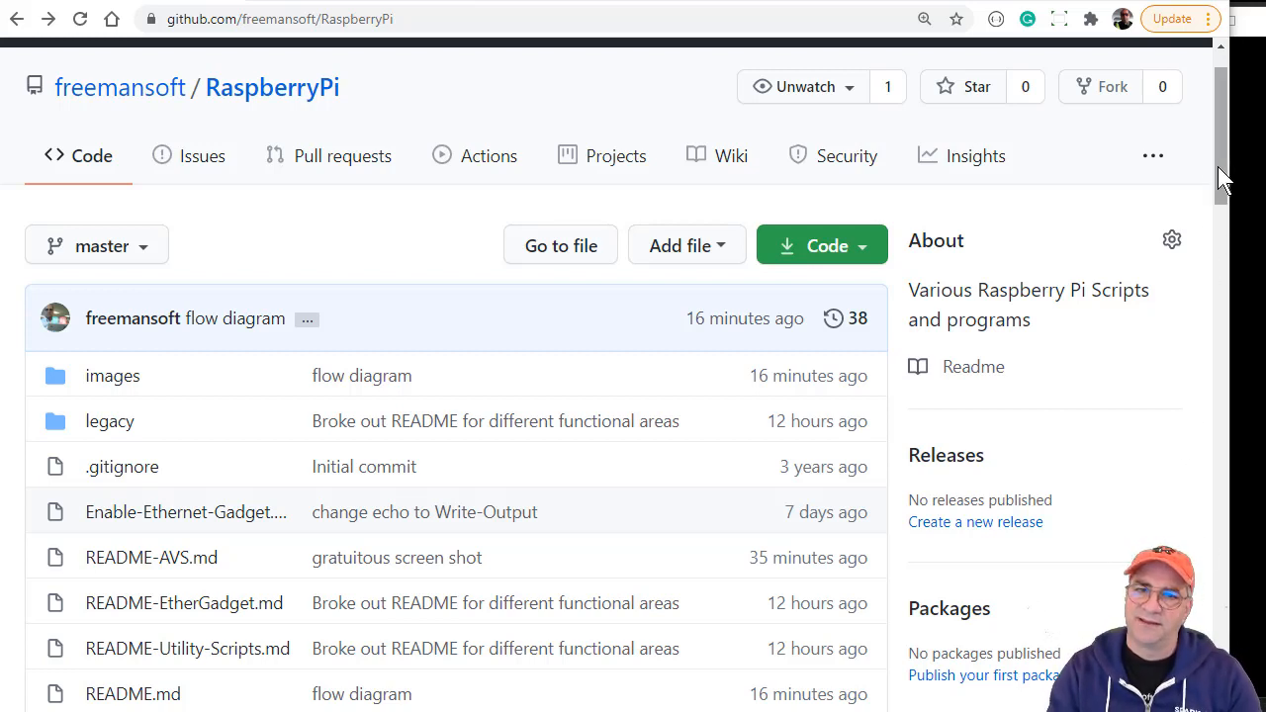
# - Scroll through the RaspberryPi README preview past the segment table and flow diagram
pyautogui.scroll(-3)
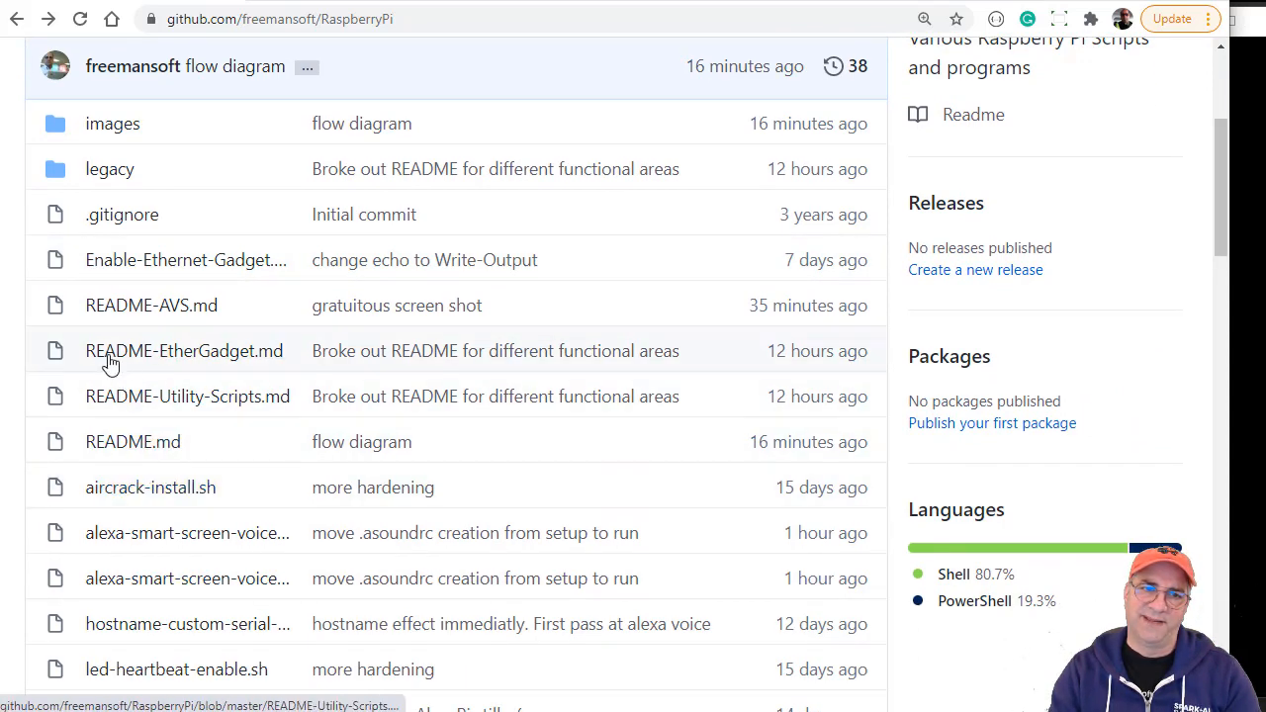
pyautogui.moveTo(453, 271)
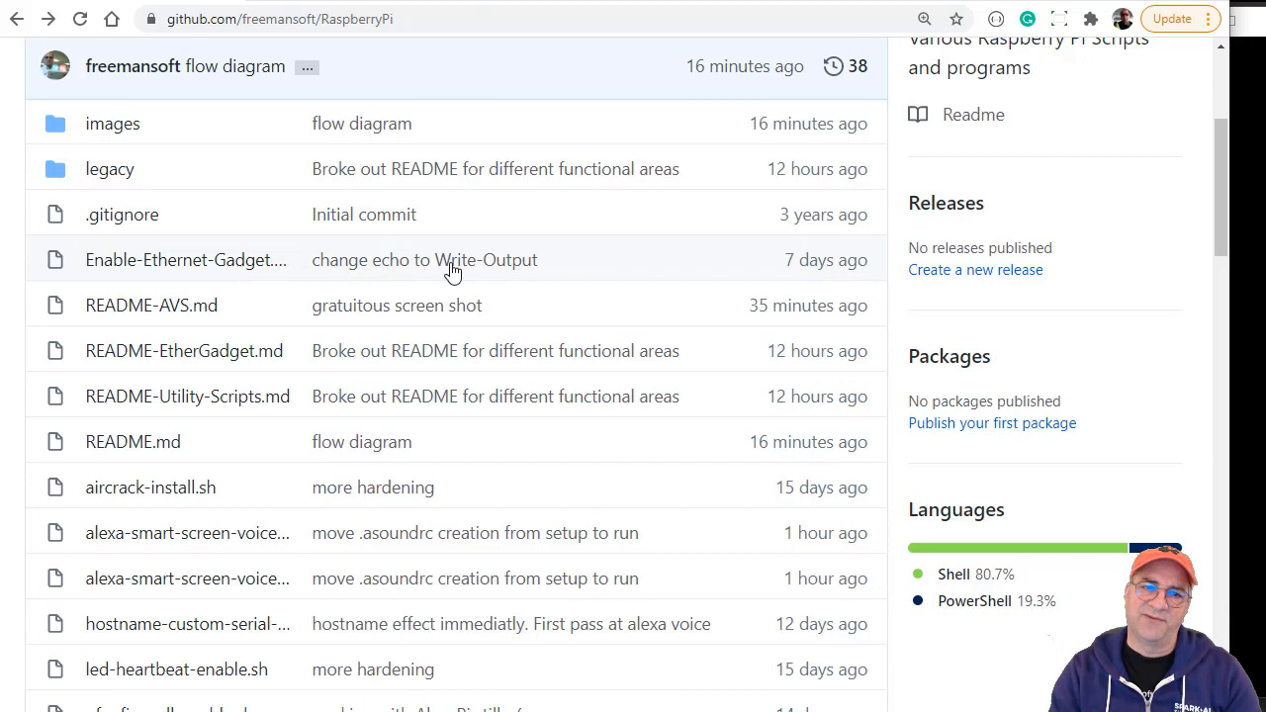
pyautogui.scroll(-3)
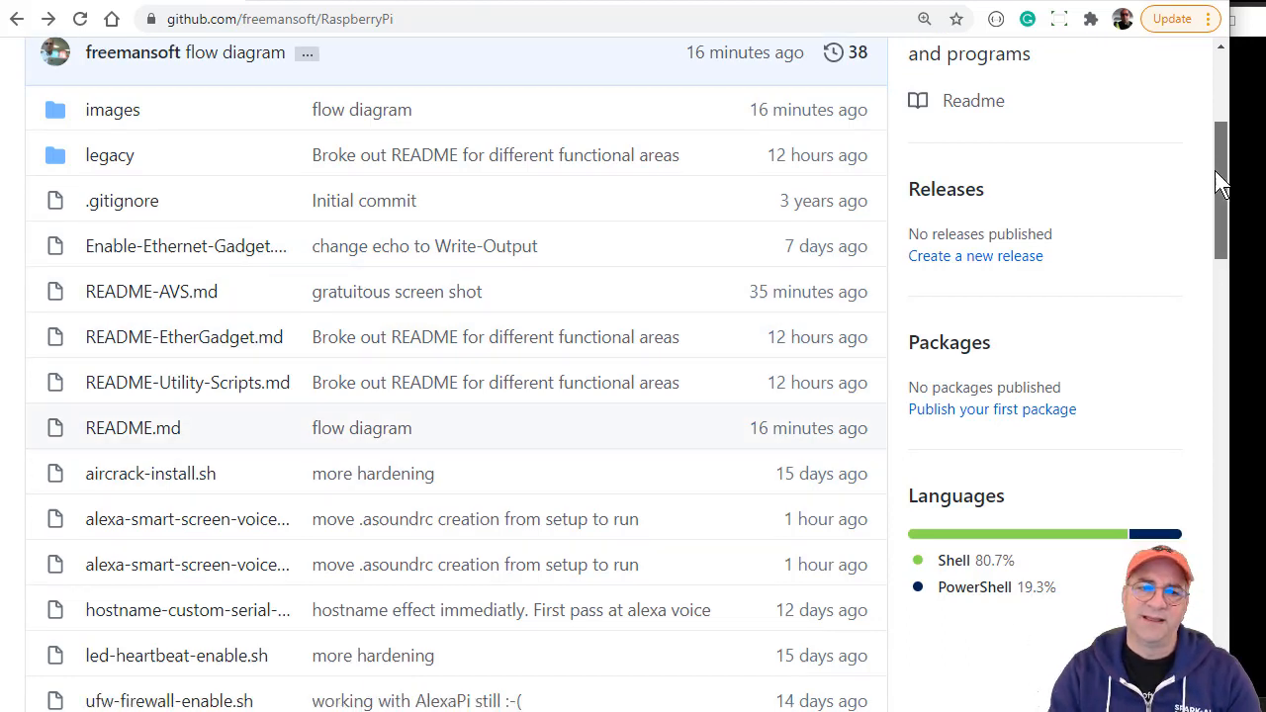
pyautogui.scroll(-3)
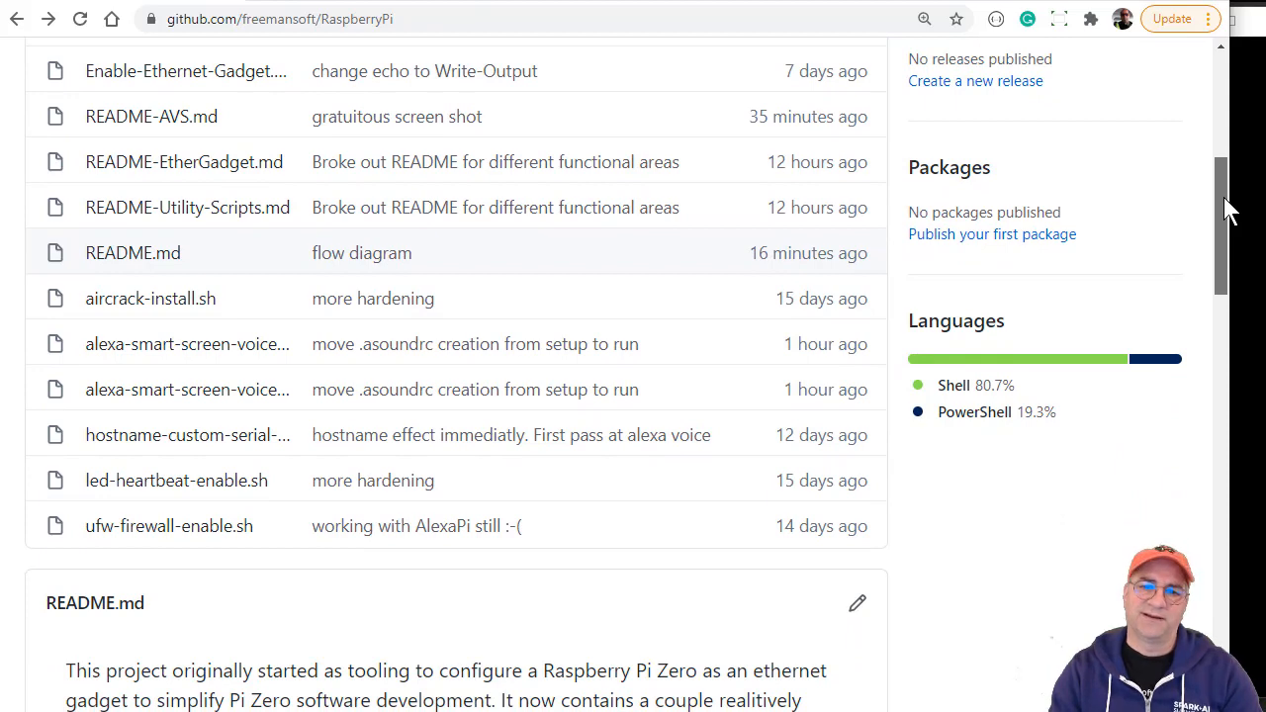
pyautogui.scroll(-3)
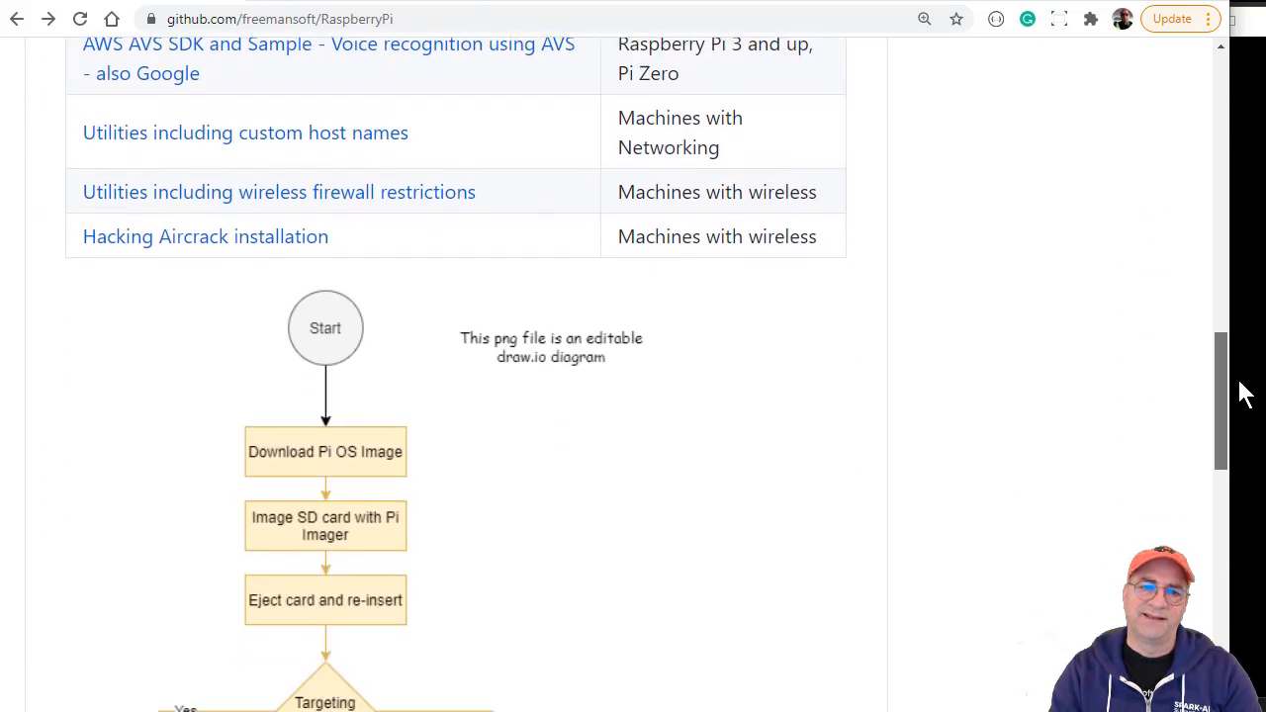
pyautogui.scroll(-3)
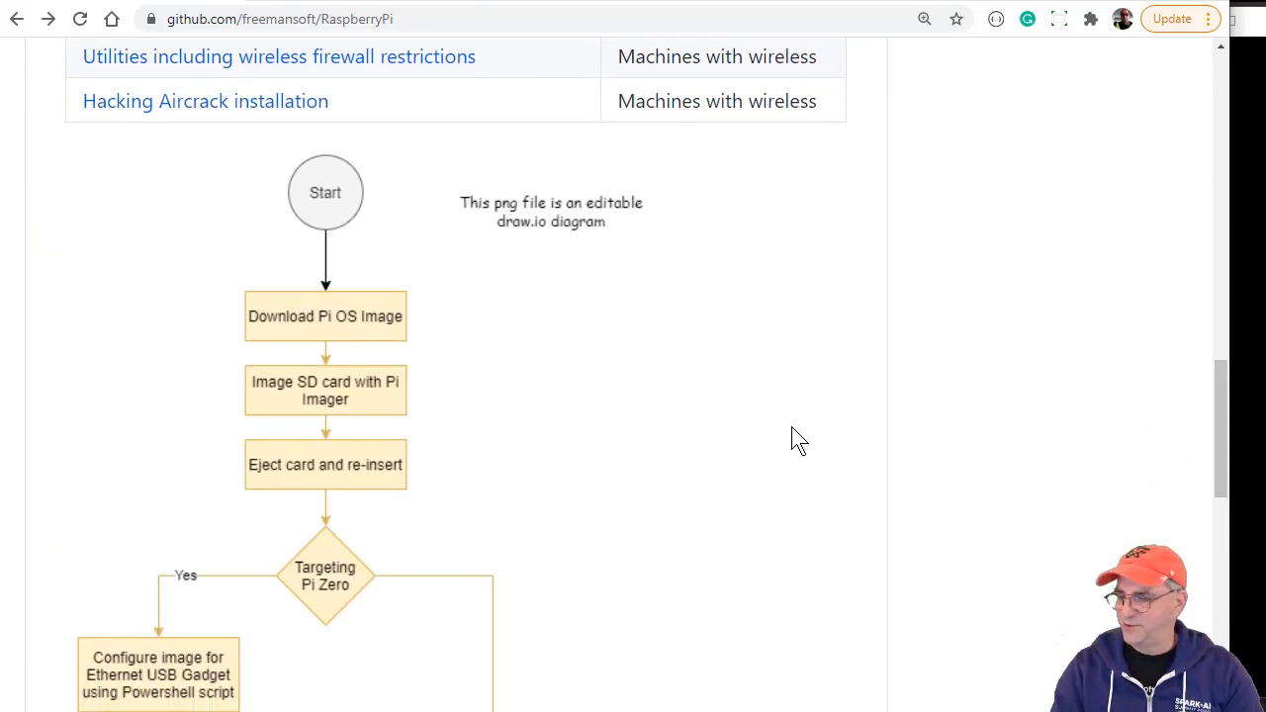
pyautogui.moveTo(356, 336)
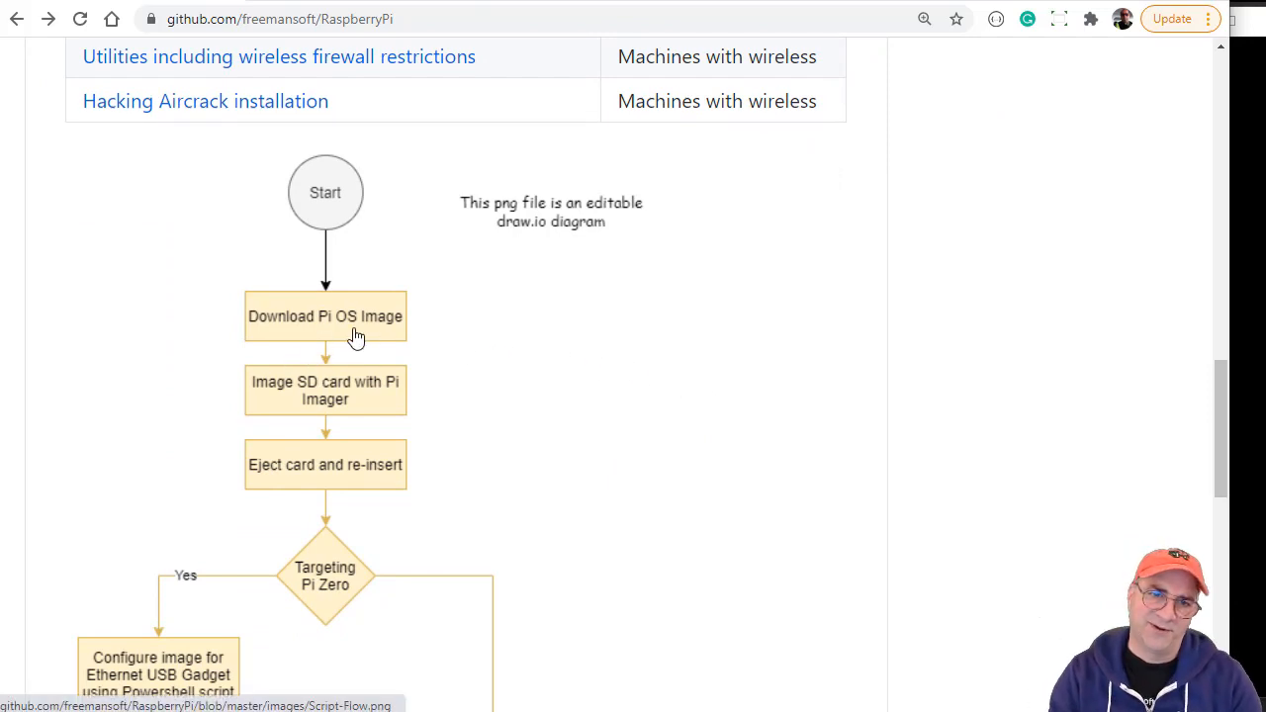
pyautogui.moveTo(346, 452)
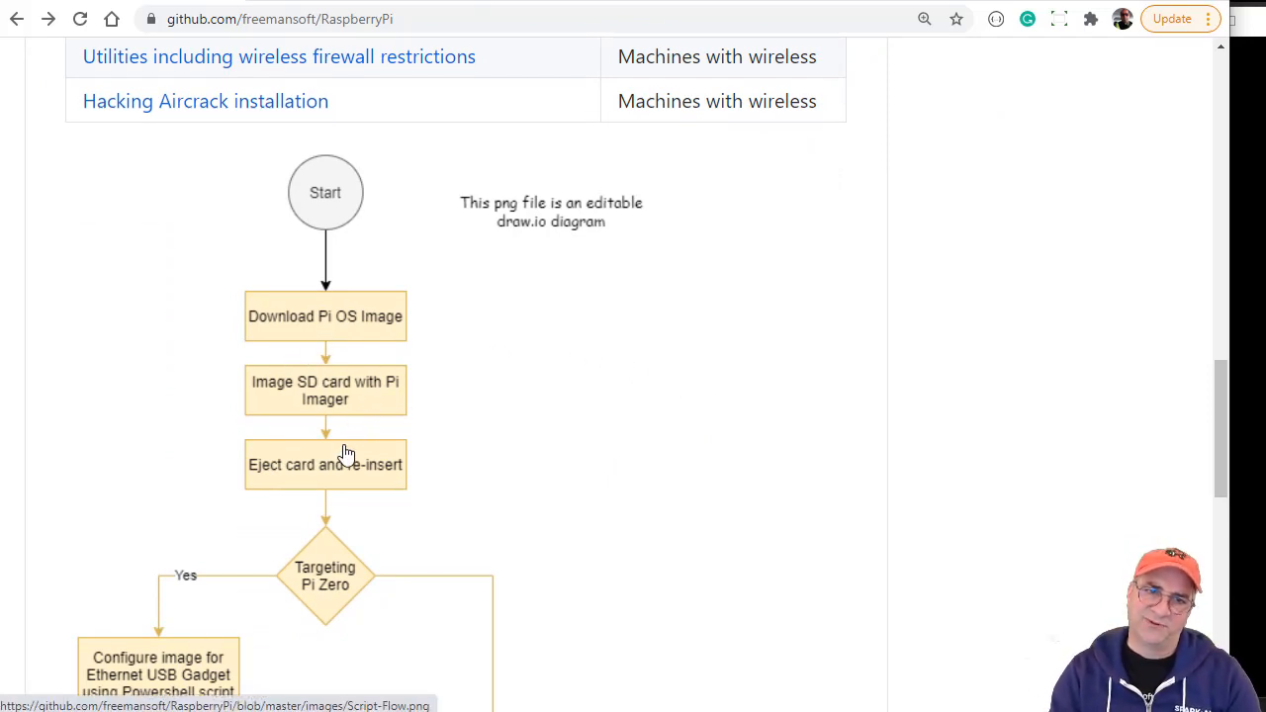
pyautogui.moveTo(373, 490)
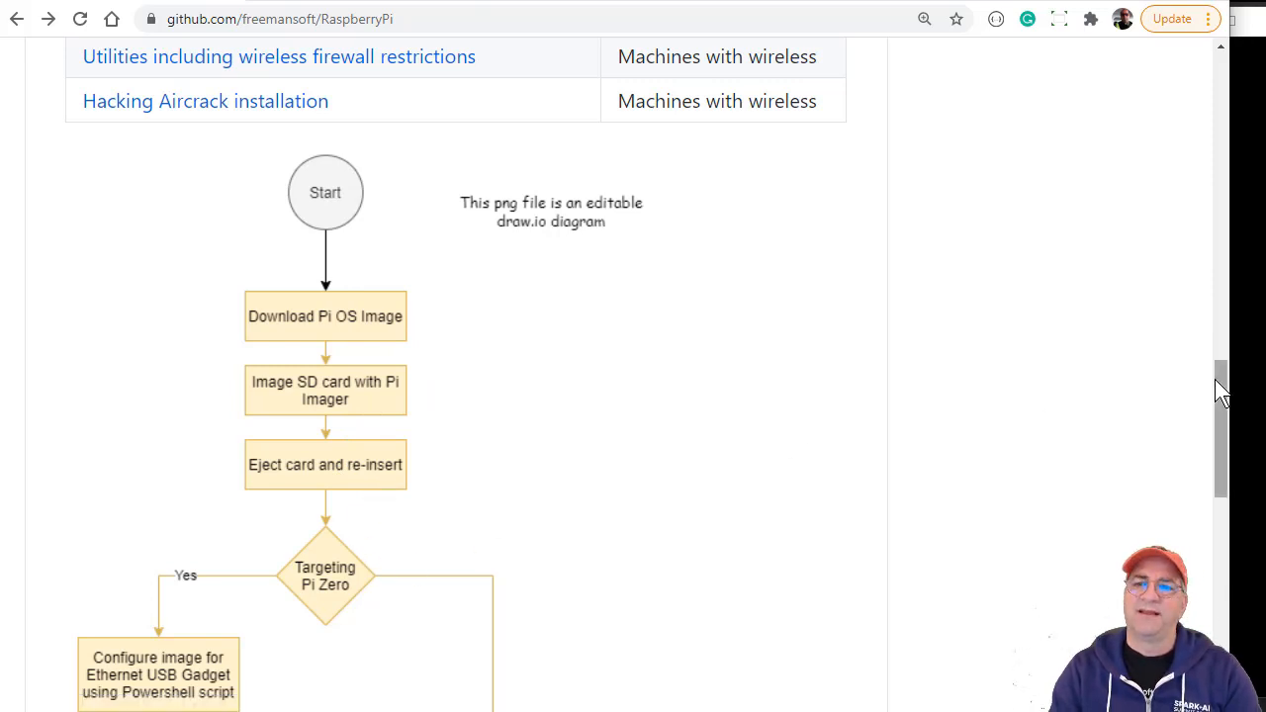
pyautogui.scroll(-3)
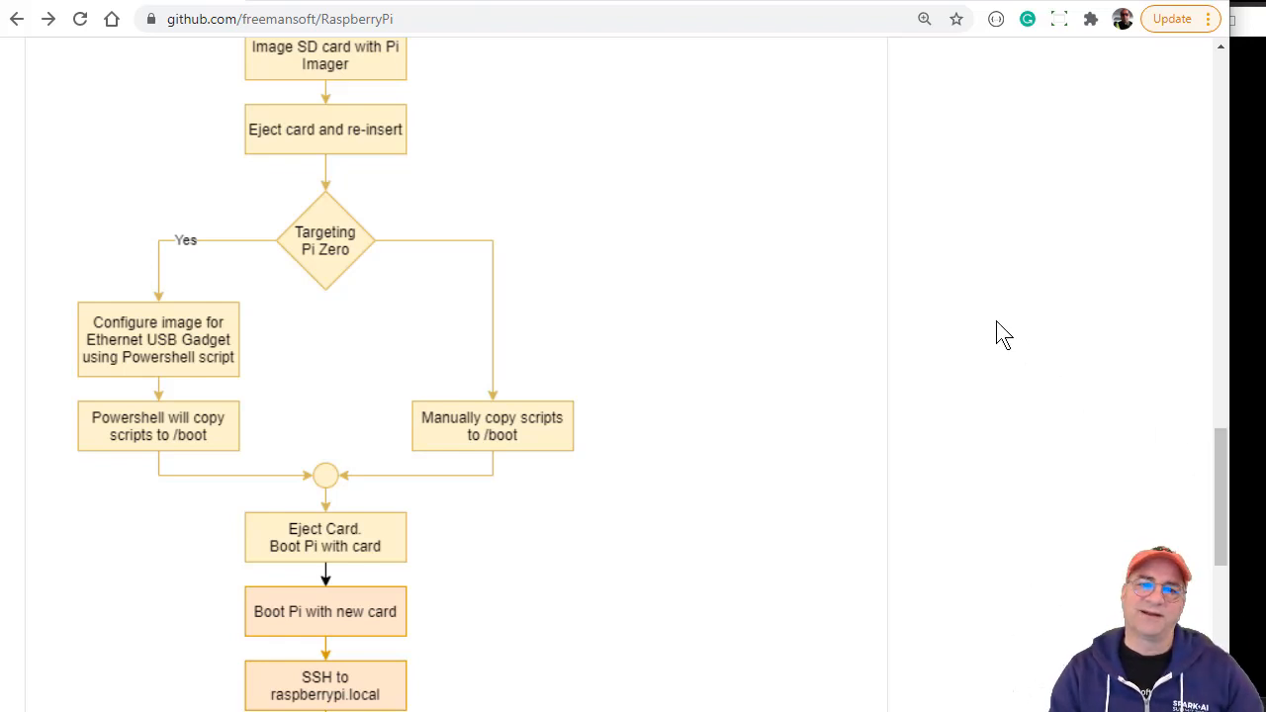
pyautogui.moveTo(681, 410)
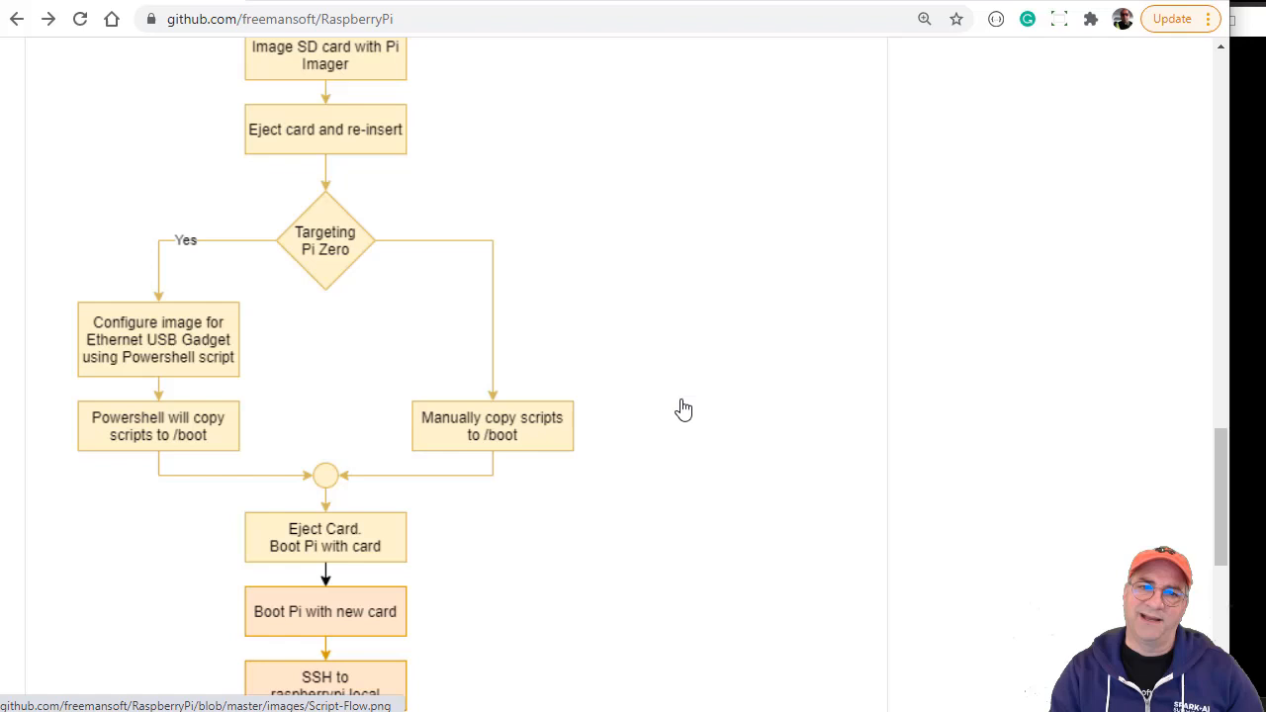
pyautogui.moveTo(489, 362)
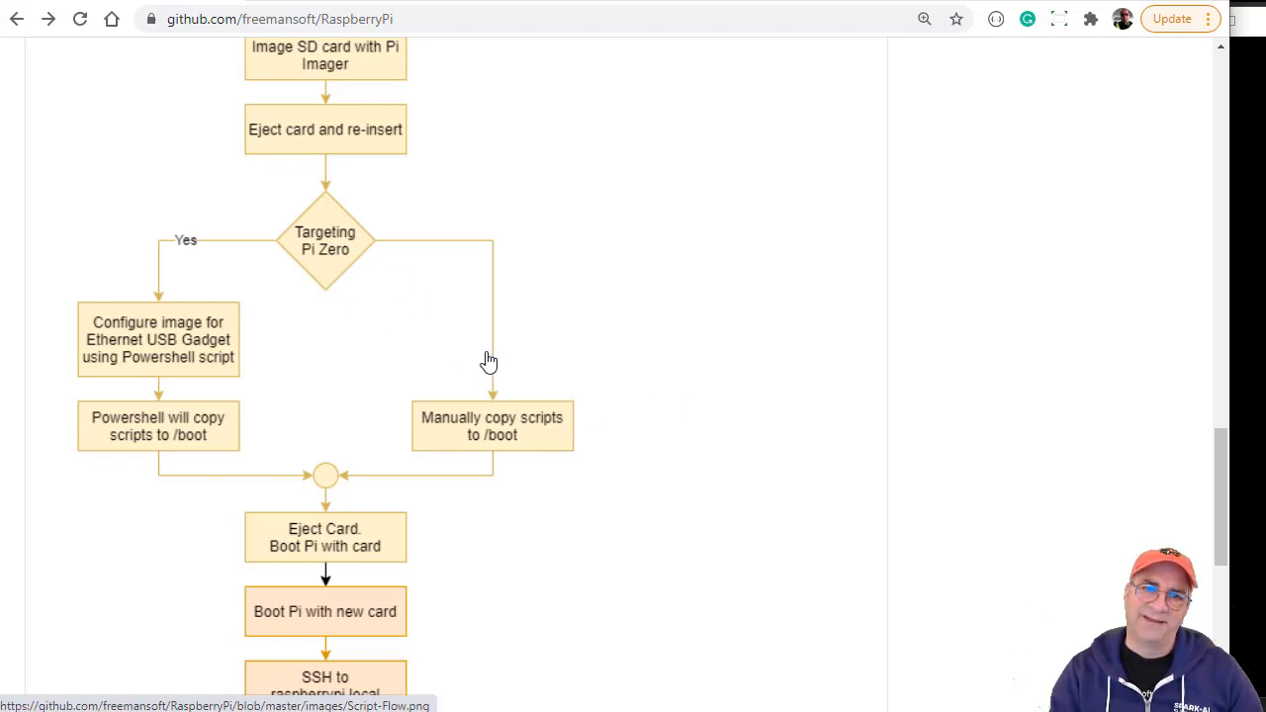
pyautogui.moveTo(675, 436)
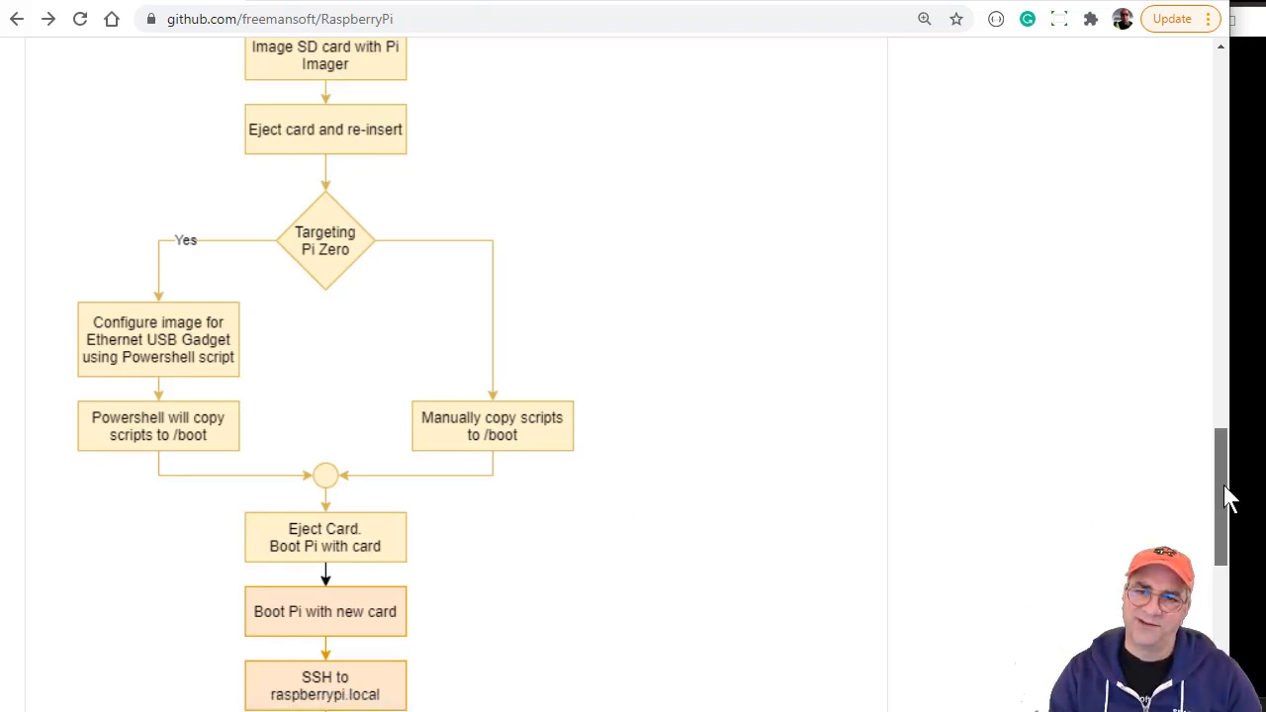
pyautogui.scroll(-3)
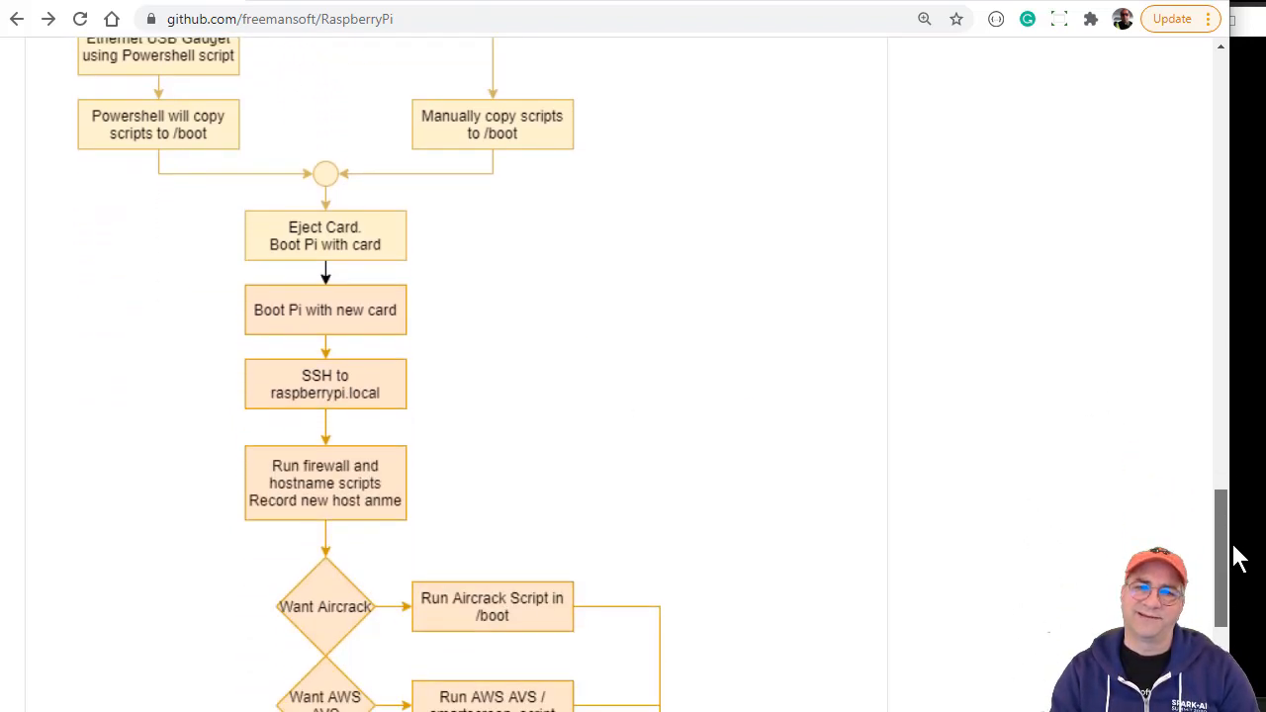
pyautogui.scroll(-3)
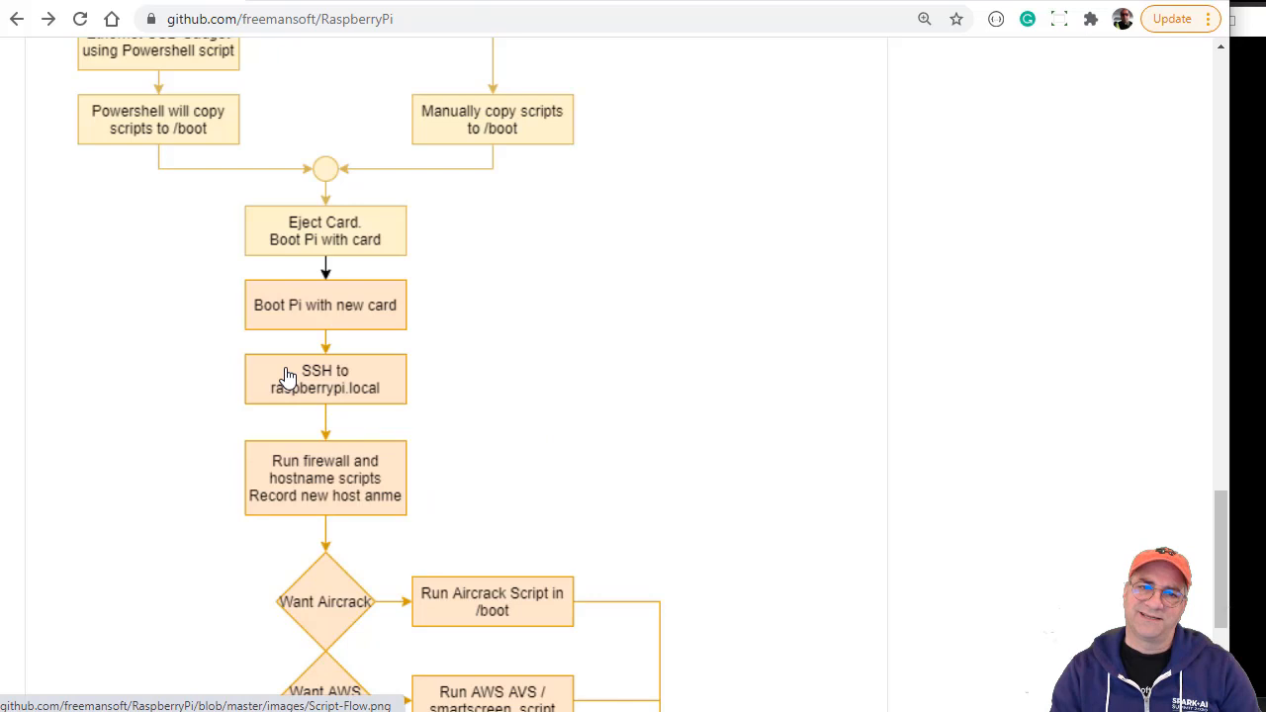
pyautogui.moveTo(920, 512)
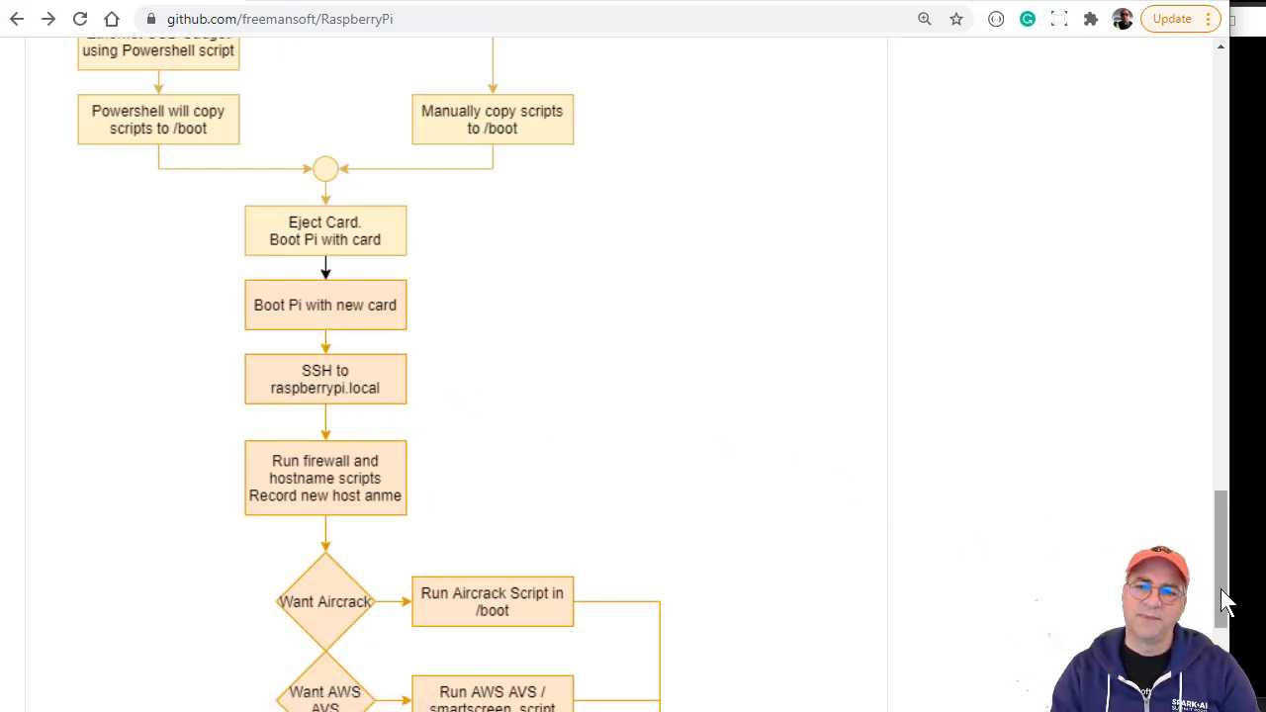
pyautogui.scroll(-3)
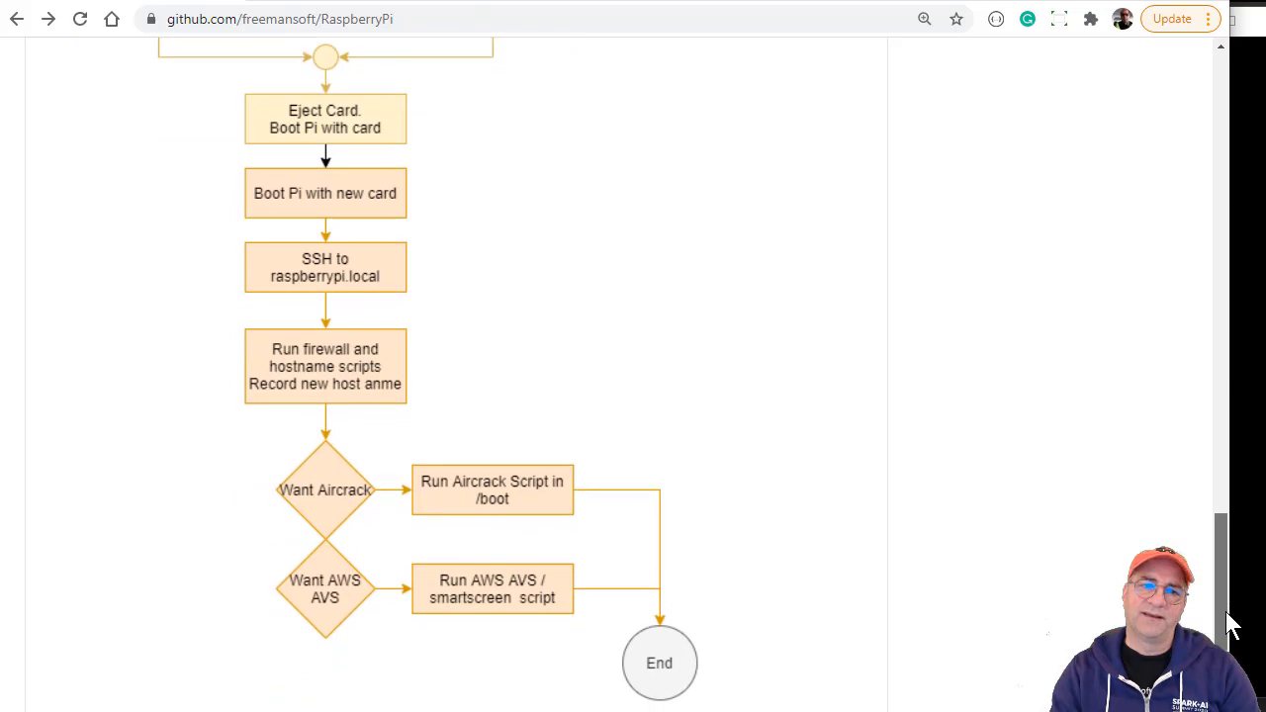
pyautogui.scroll(-3)
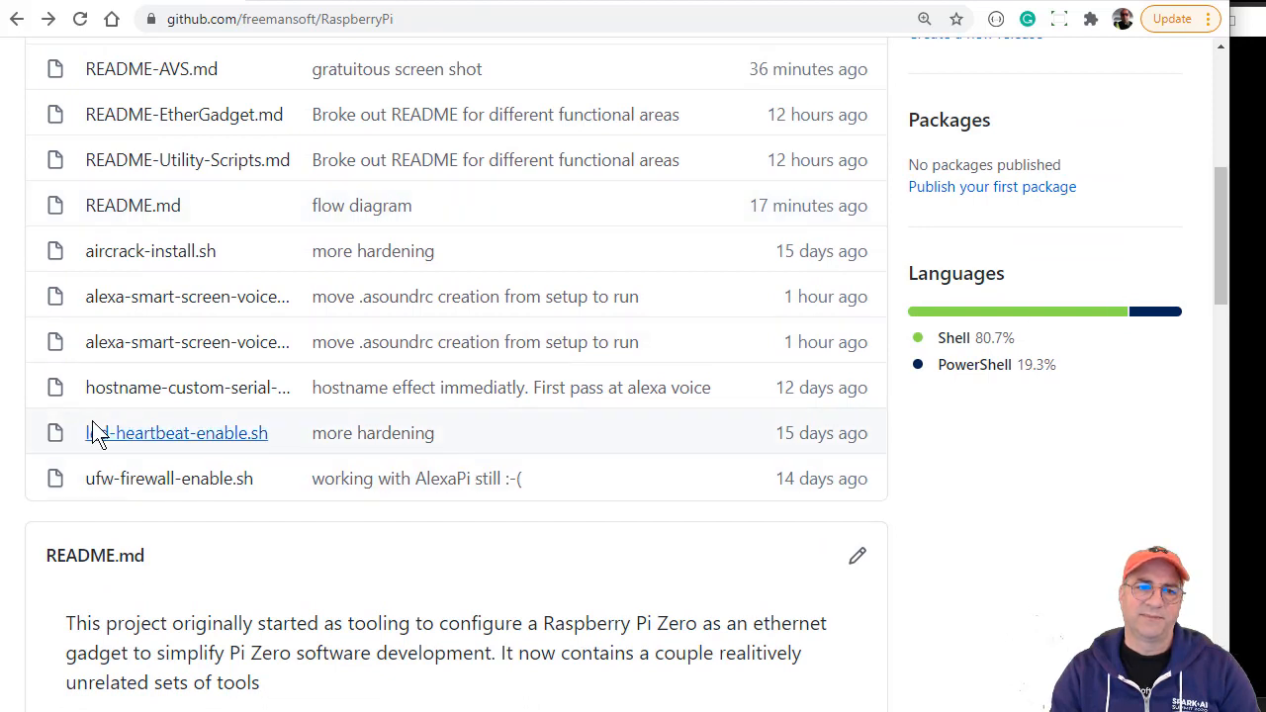
pyautogui.moveTo(161, 487)
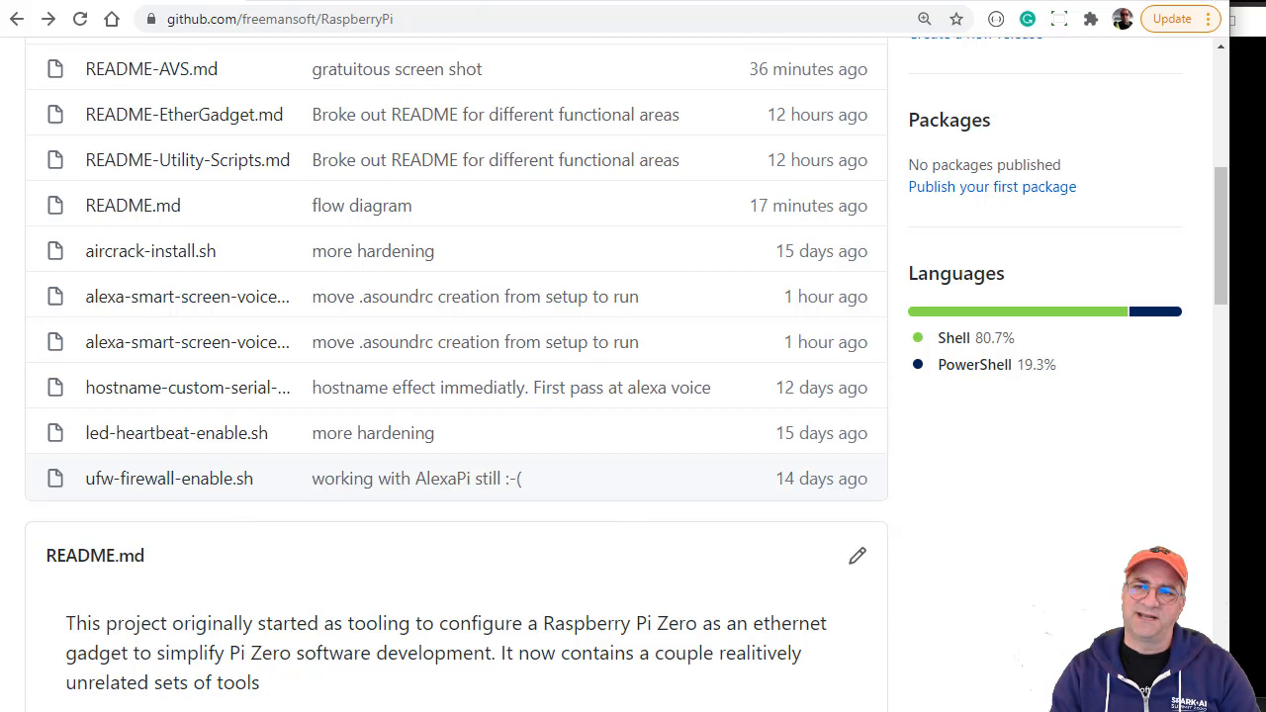
pyautogui.scroll(-3)
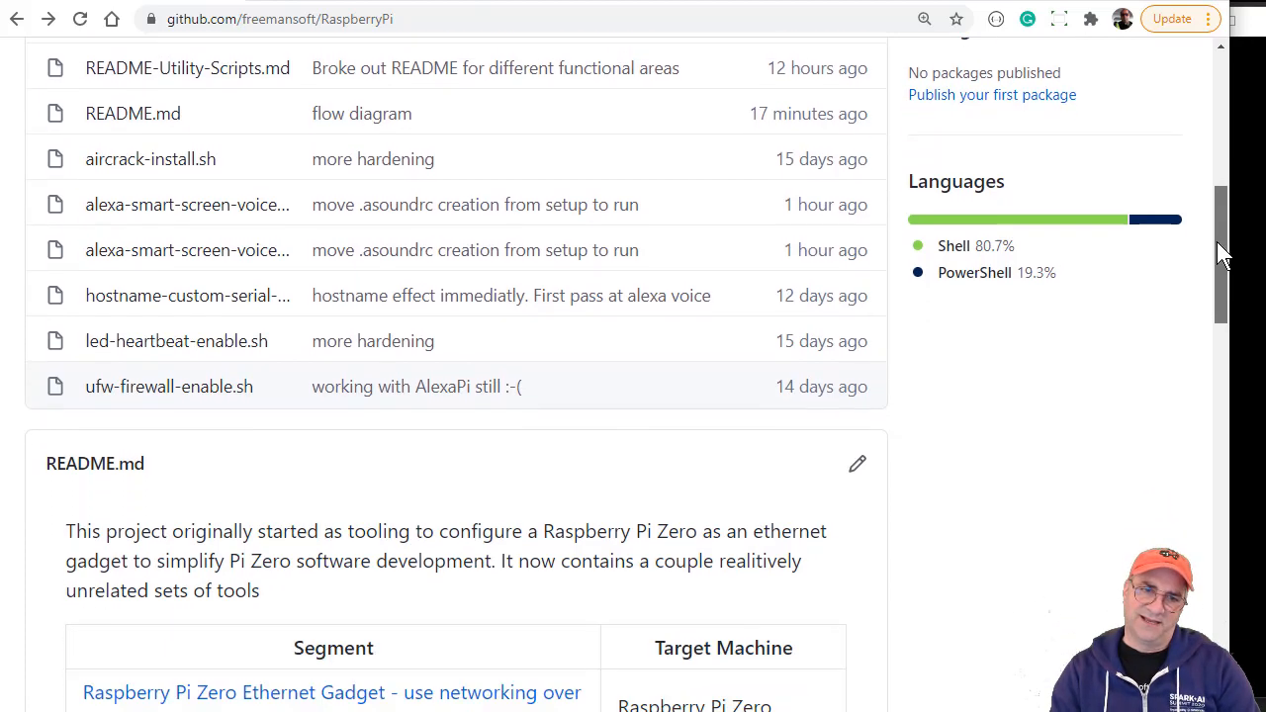
pyautogui.scroll(-3)
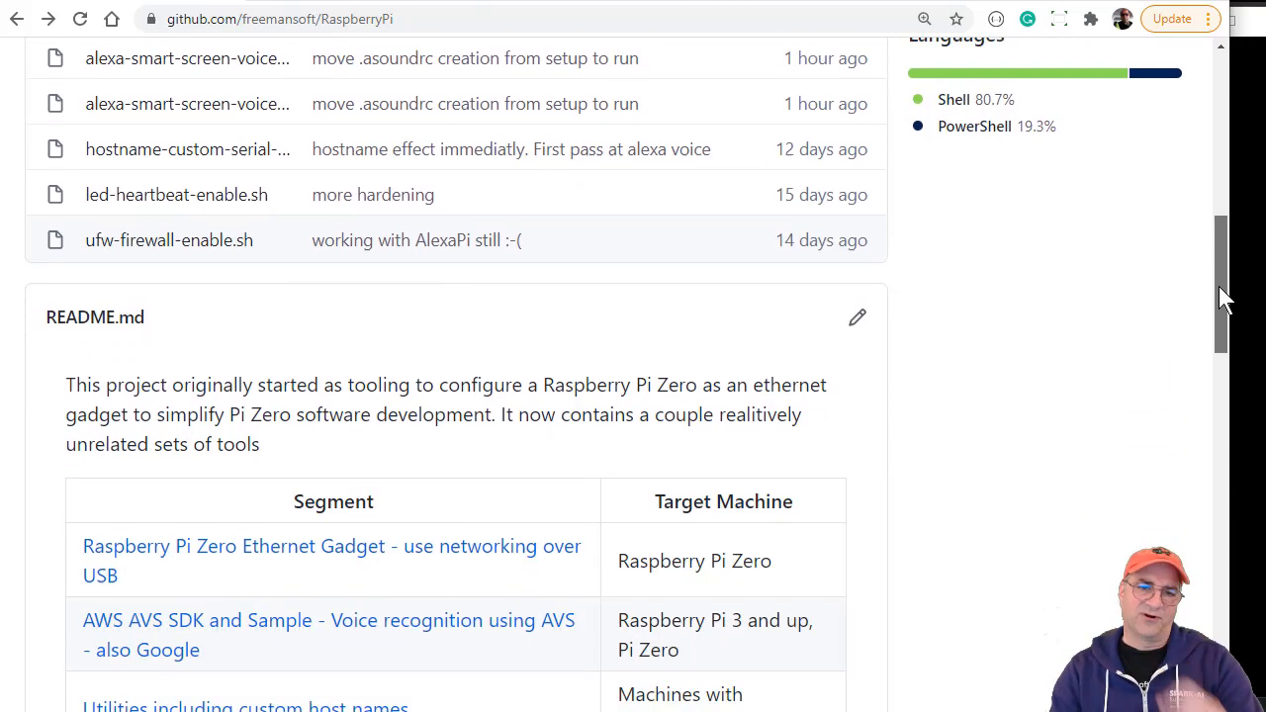
pyautogui.scroll(-3)
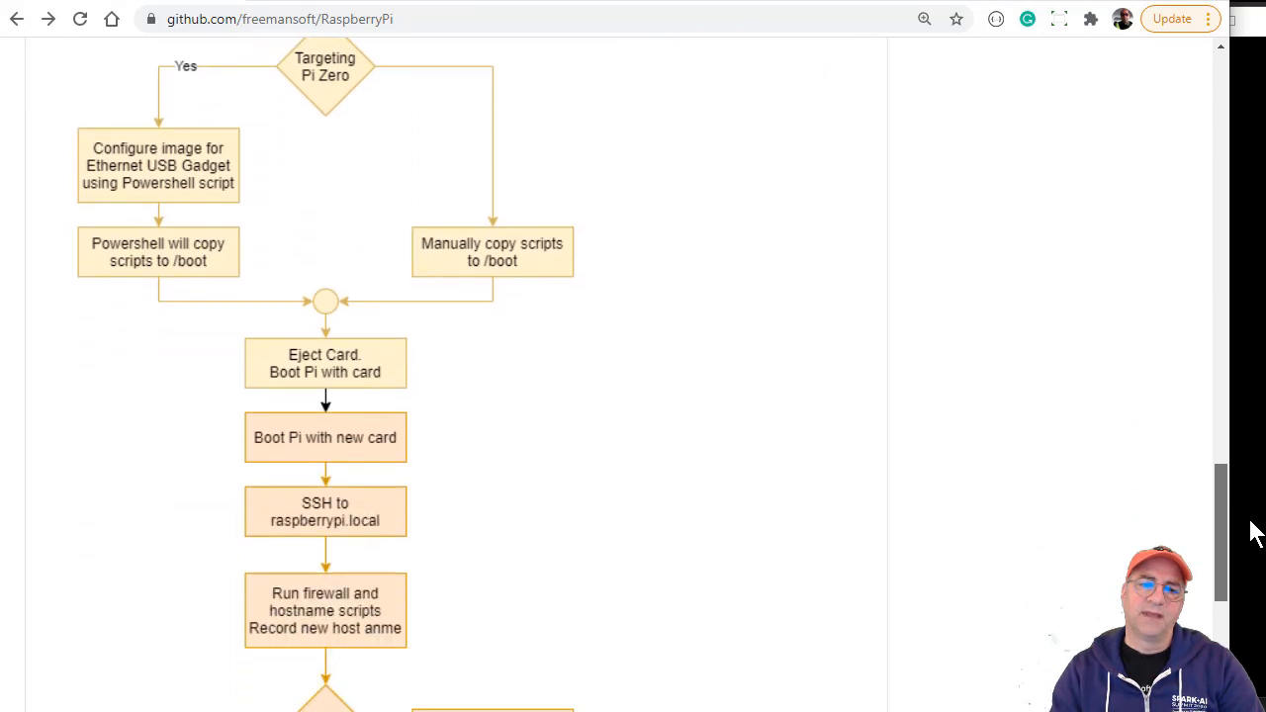
pyautogui.scroll(-3)
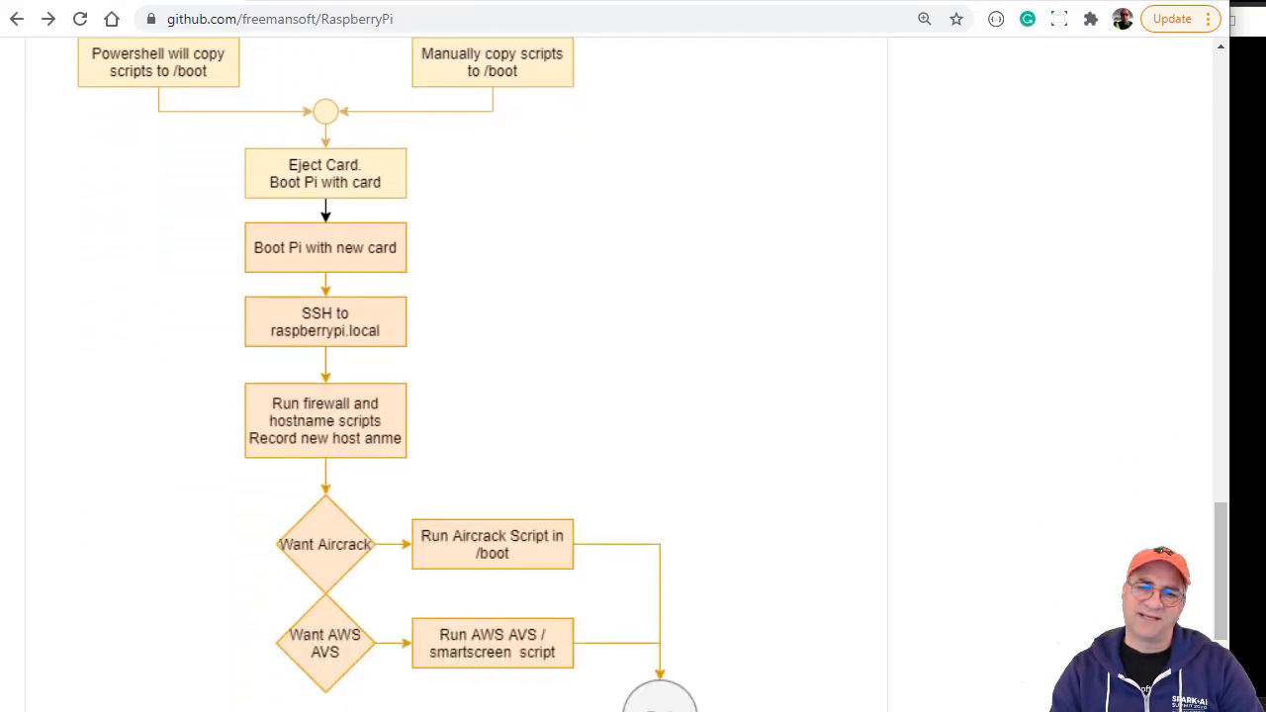
pyautogui.moveTo(535, 685)
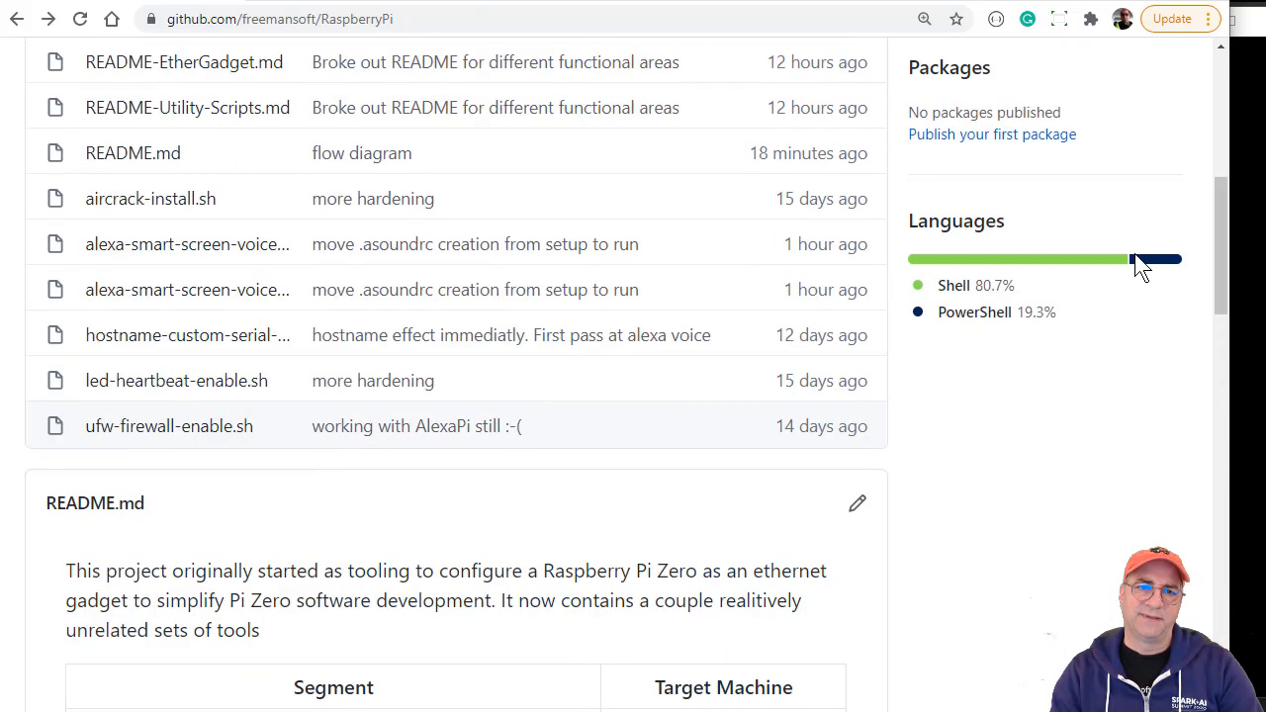
pyautogui.moveTo(175, 301)
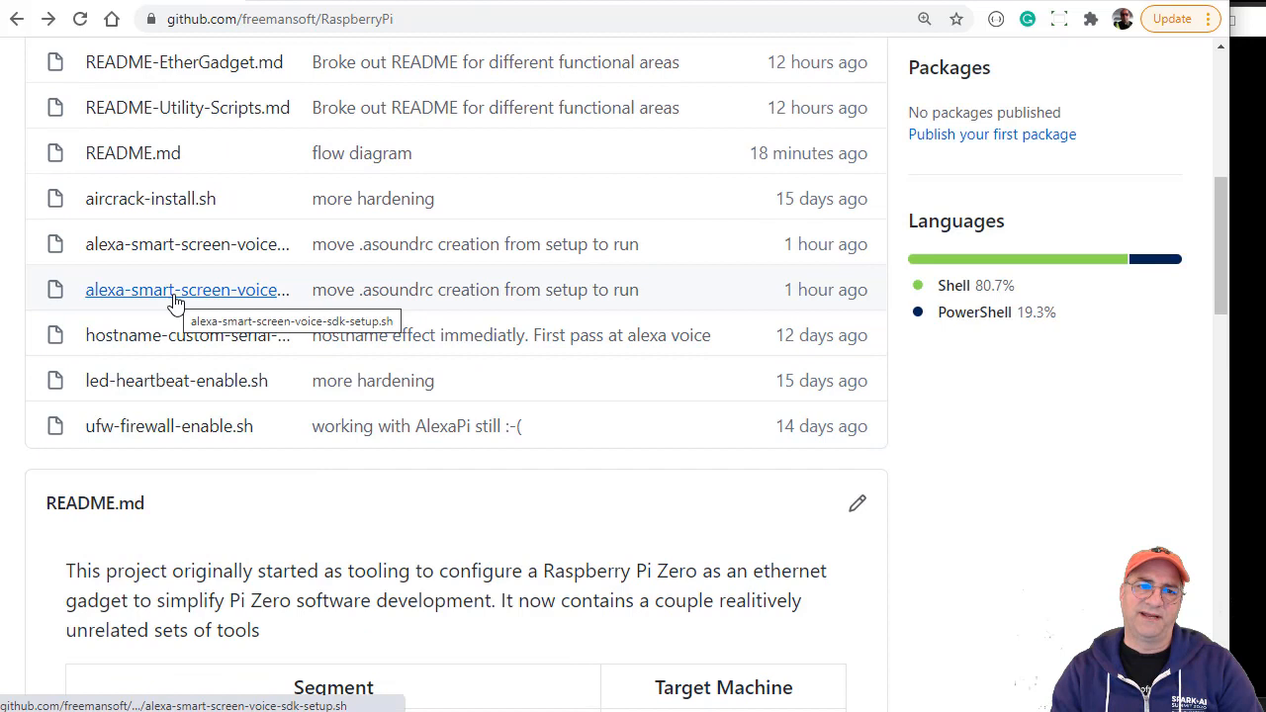
pyautogui.moveTo(211, 254)
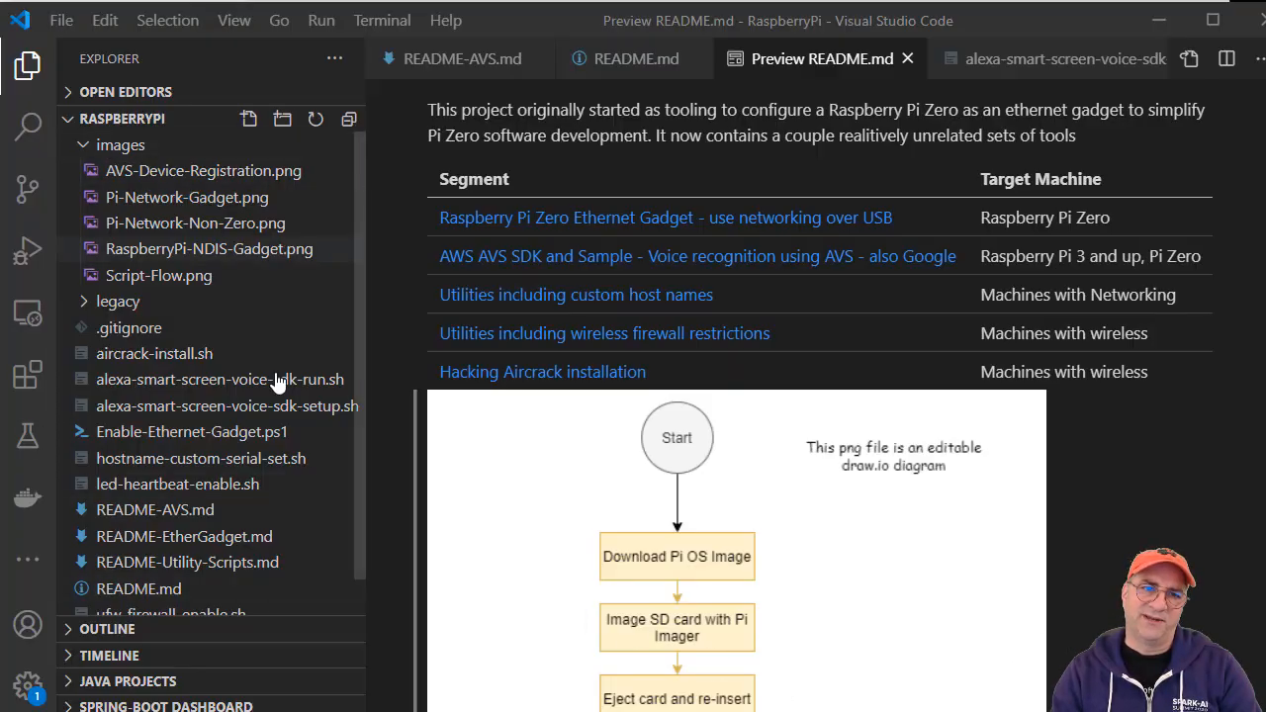
pyautogui.moveTo(221, 465)
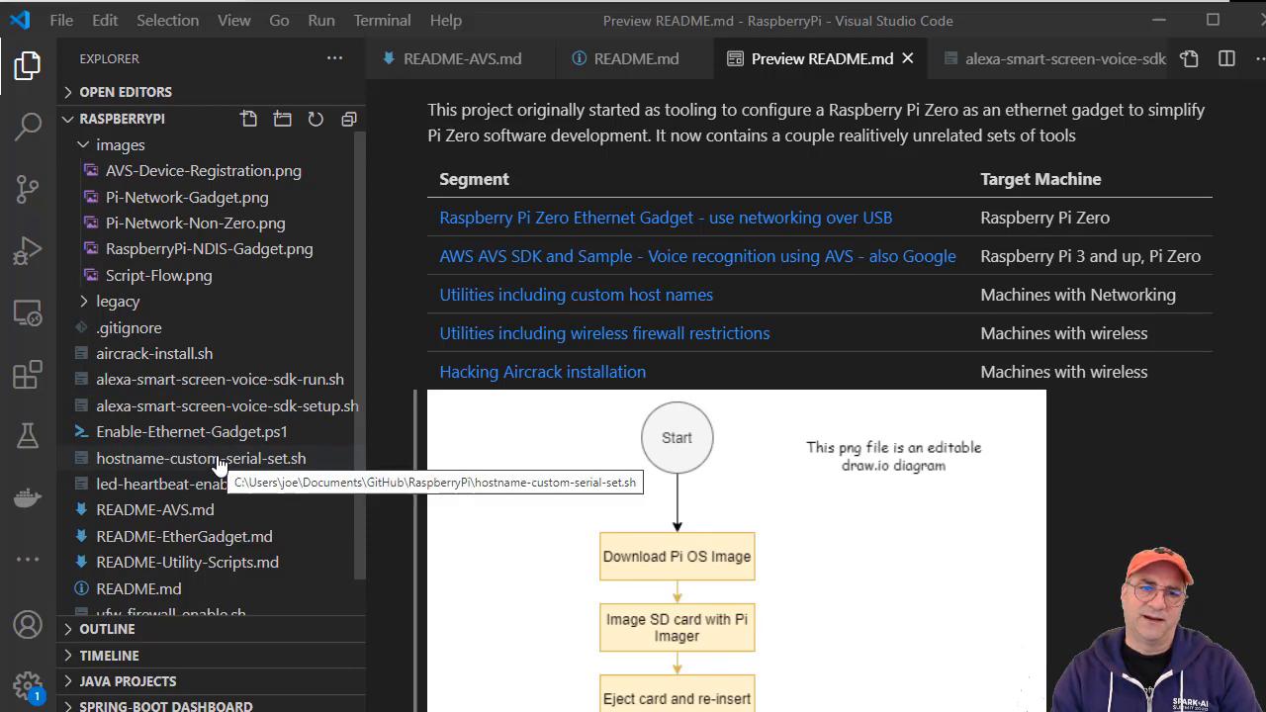
pyautogui.moveTo(181, 401)
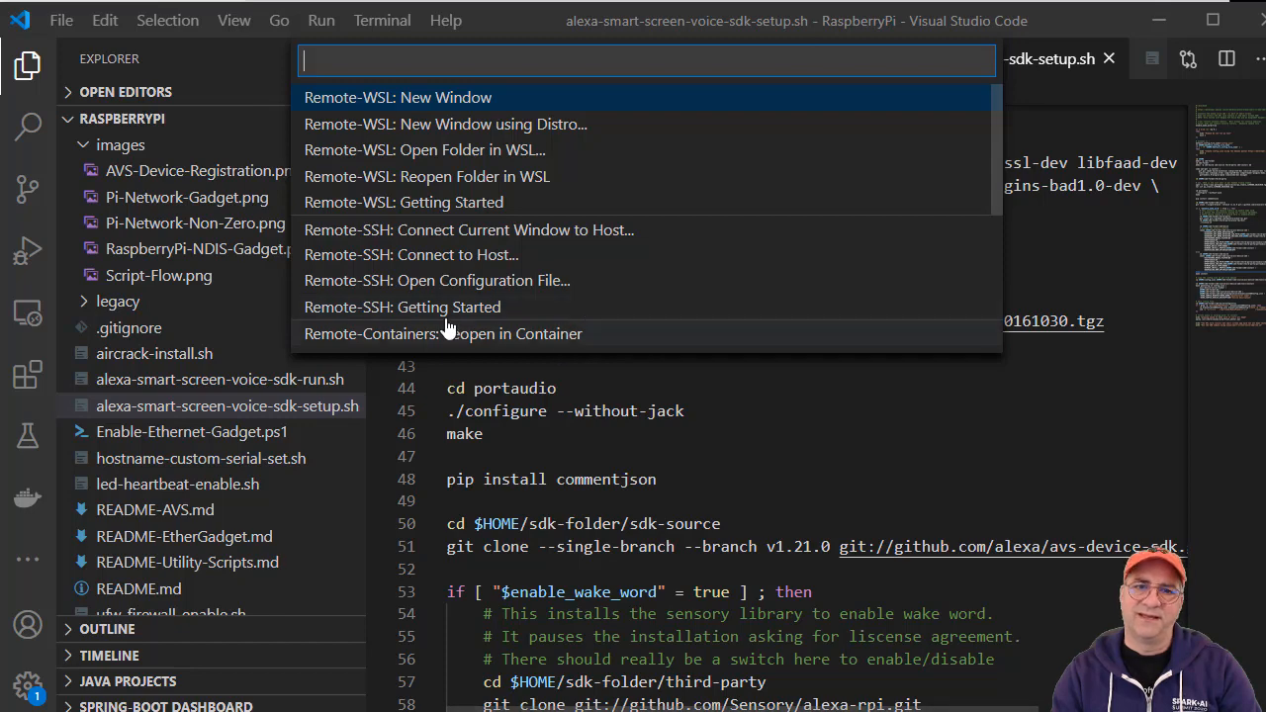
# - Submit the pi password in the Remote-SSH prompt to open the remote window
pyautogui.click(411, 254)
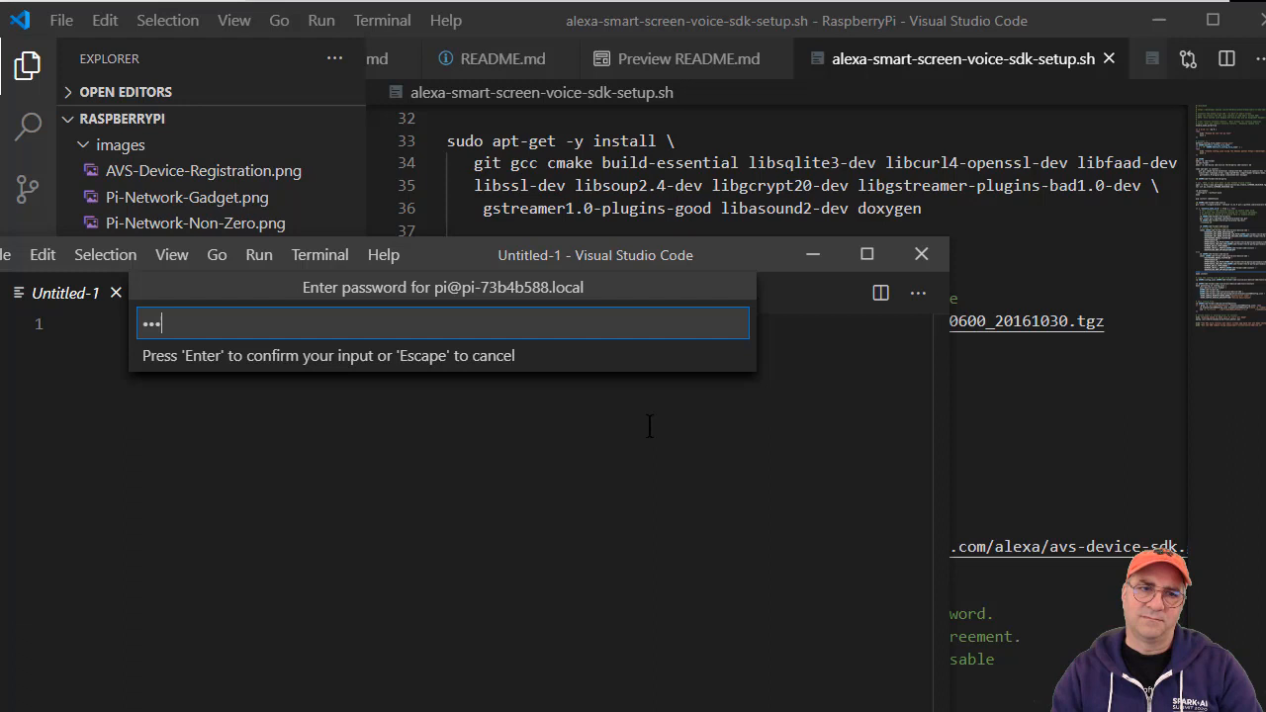
pyautogui.press('Enter')
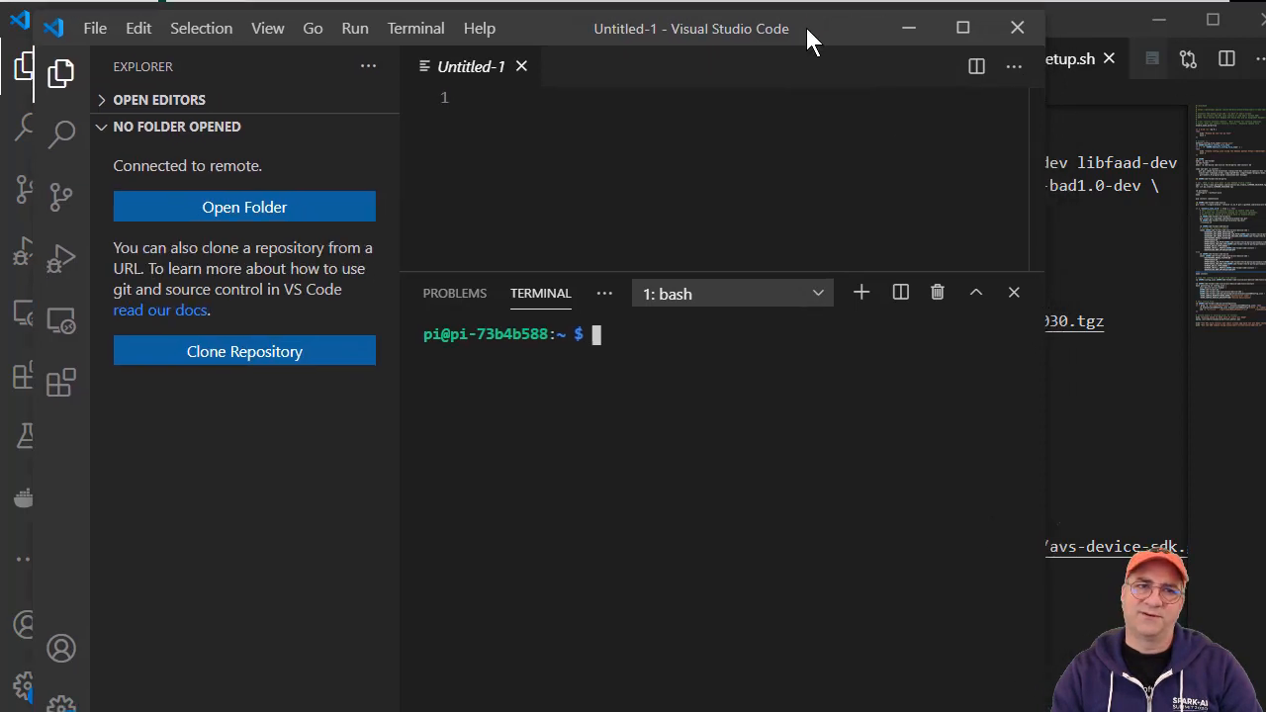
pyautogui.moveTo(1046, 363)
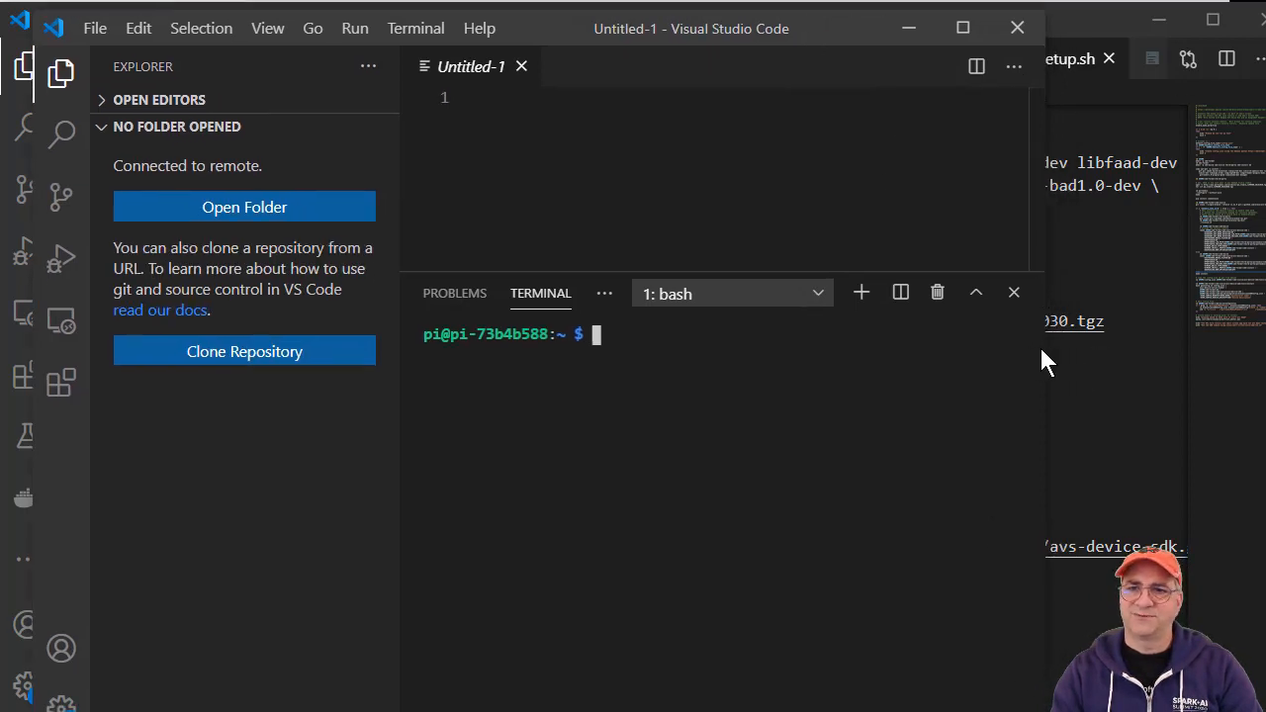
# - Maximize the remote window and open the RaspberryPi folder on the Pi, confirming the password
pyautogui.click(962, 27)
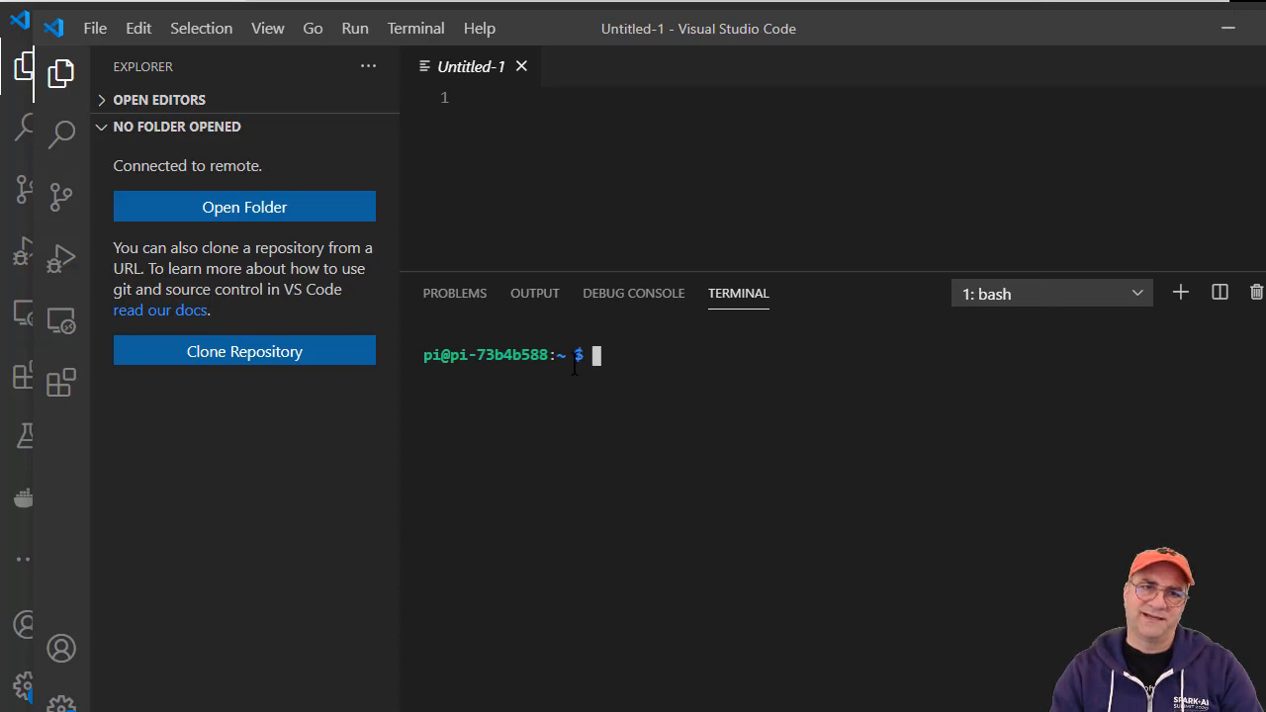
pyautogui.click(243, 205)
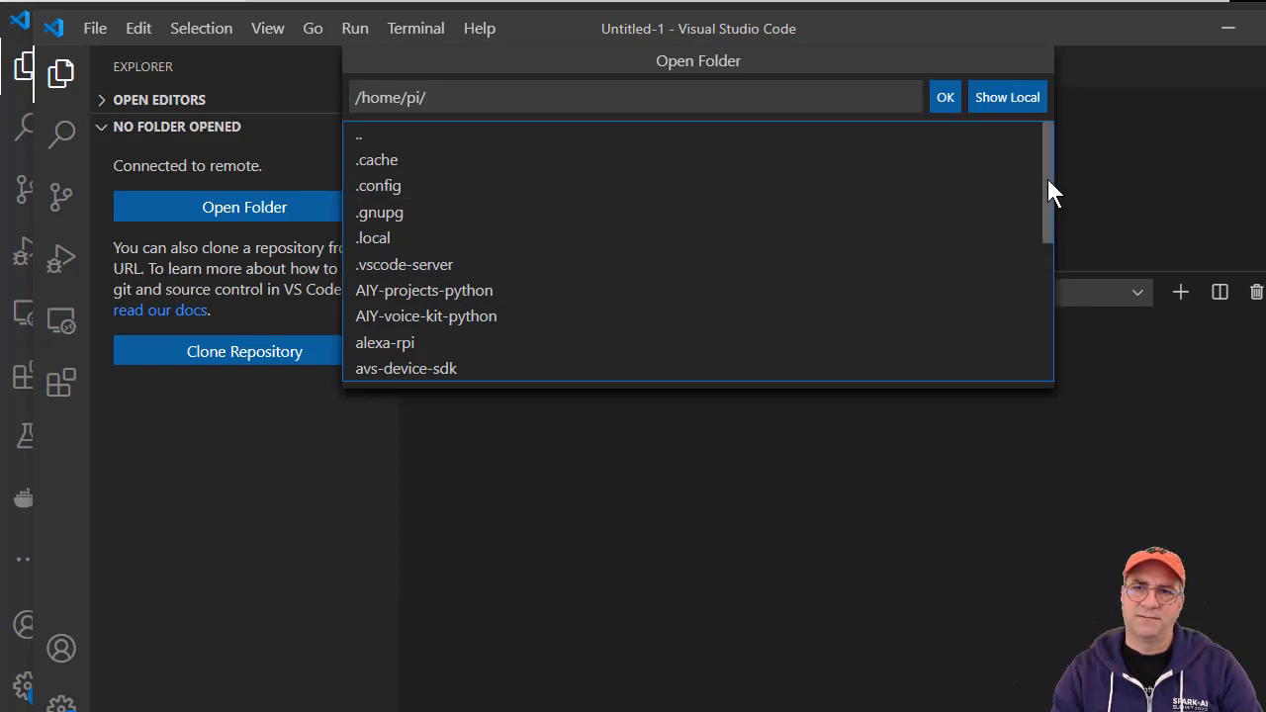
pyautogui.scroll(-3)
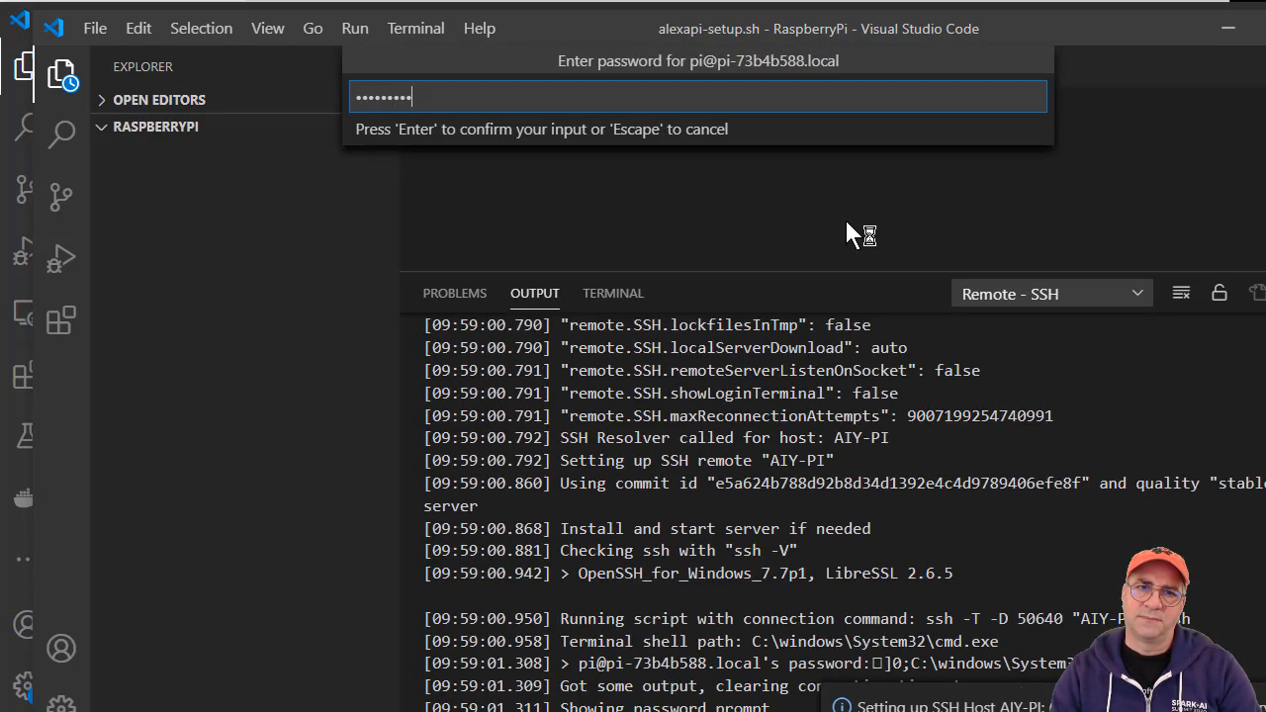
pyautogui.press('Enter')
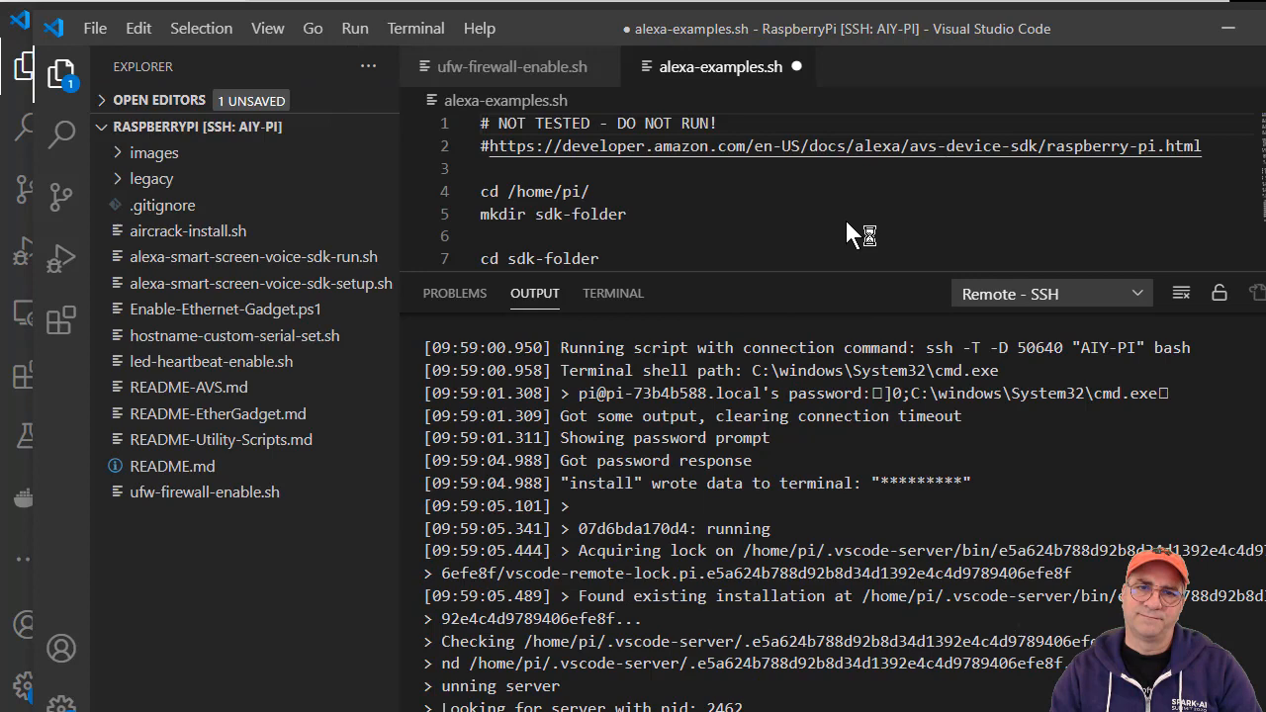
# - Switch the panel from connection logs to the remote bash terminal
pyautogui.scroll(-3)
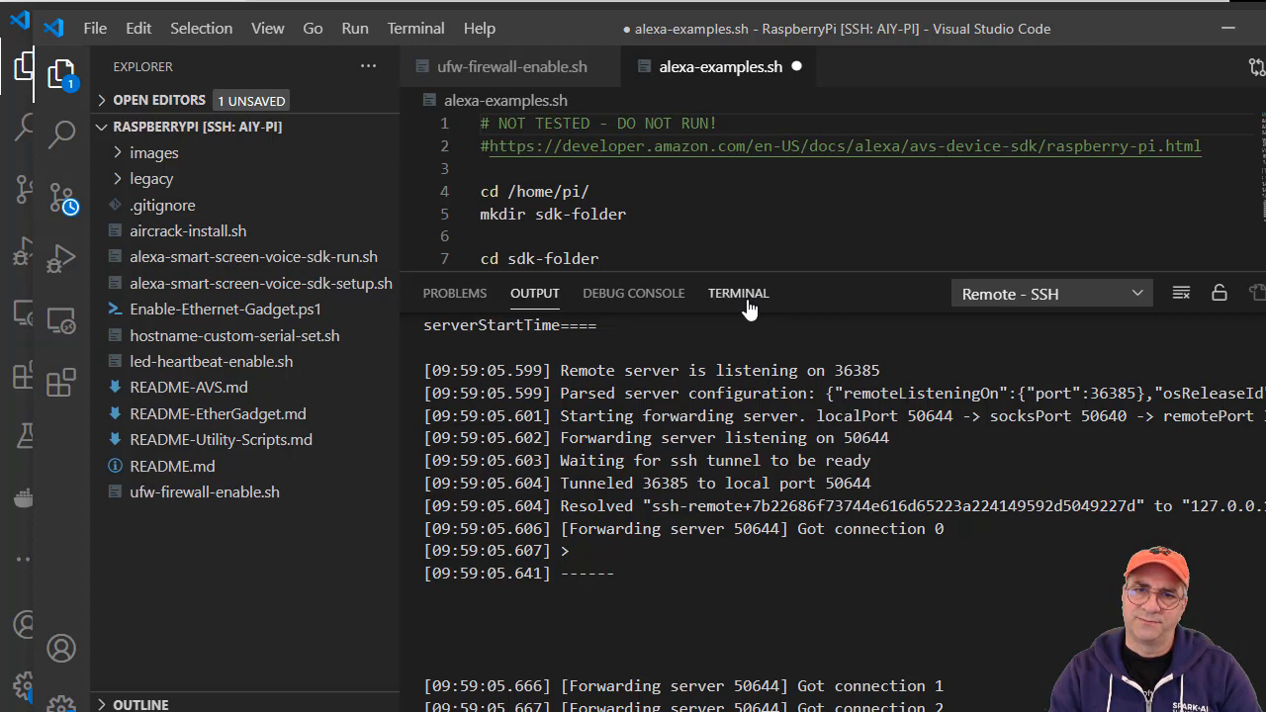
pyautogui.click(737, 293)
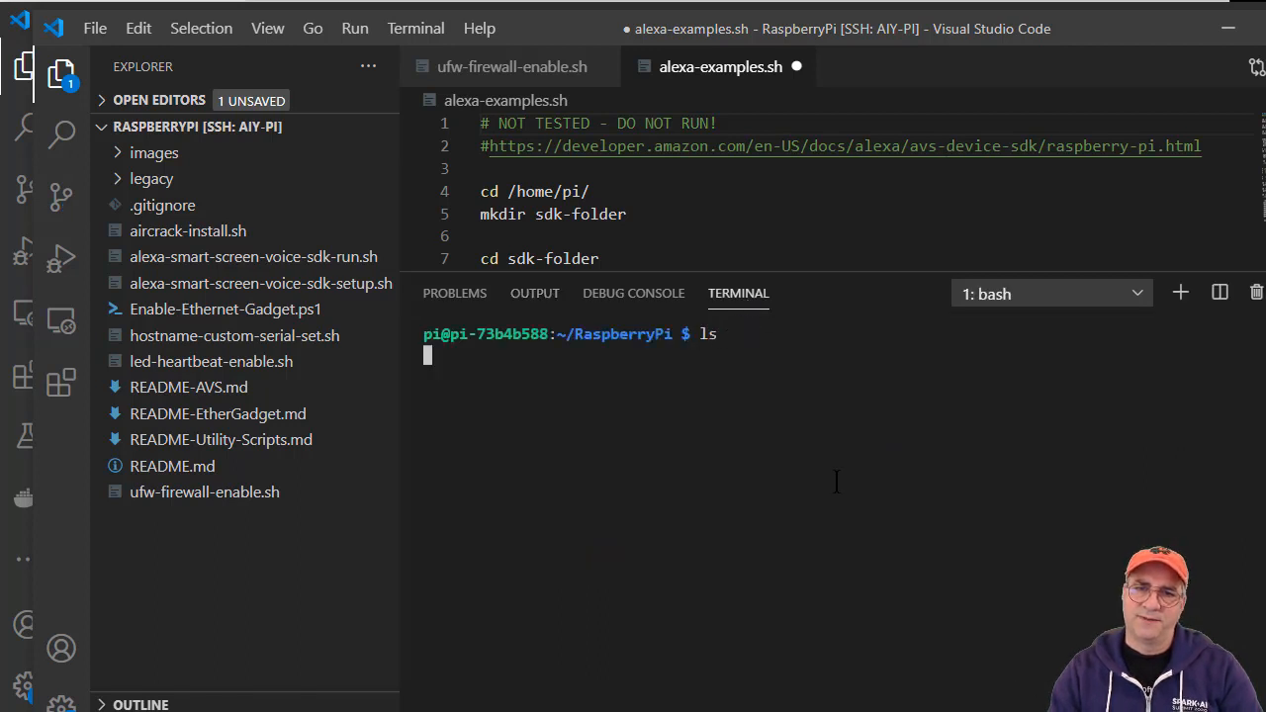
# - List the repository files with ls and launch bash alexa-smart-screen-voice-sdk-run.sh
pyautogui.press('Enter')
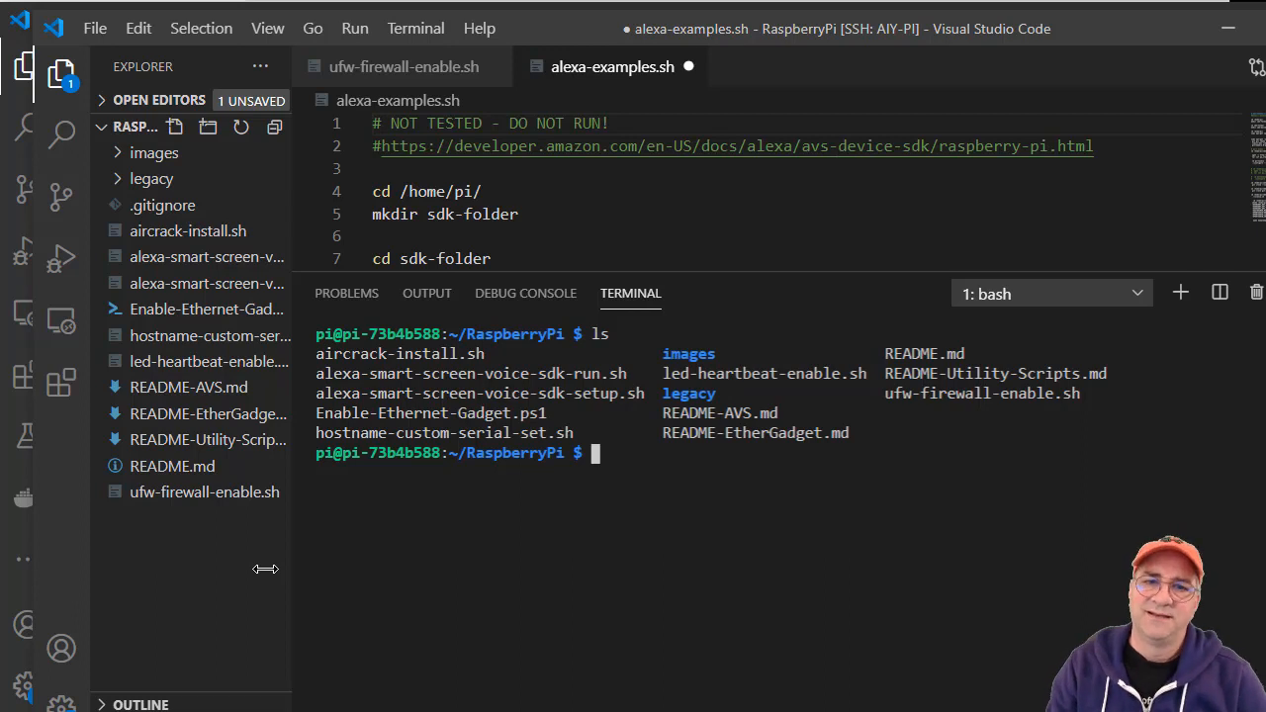
pyautogui.write('b')
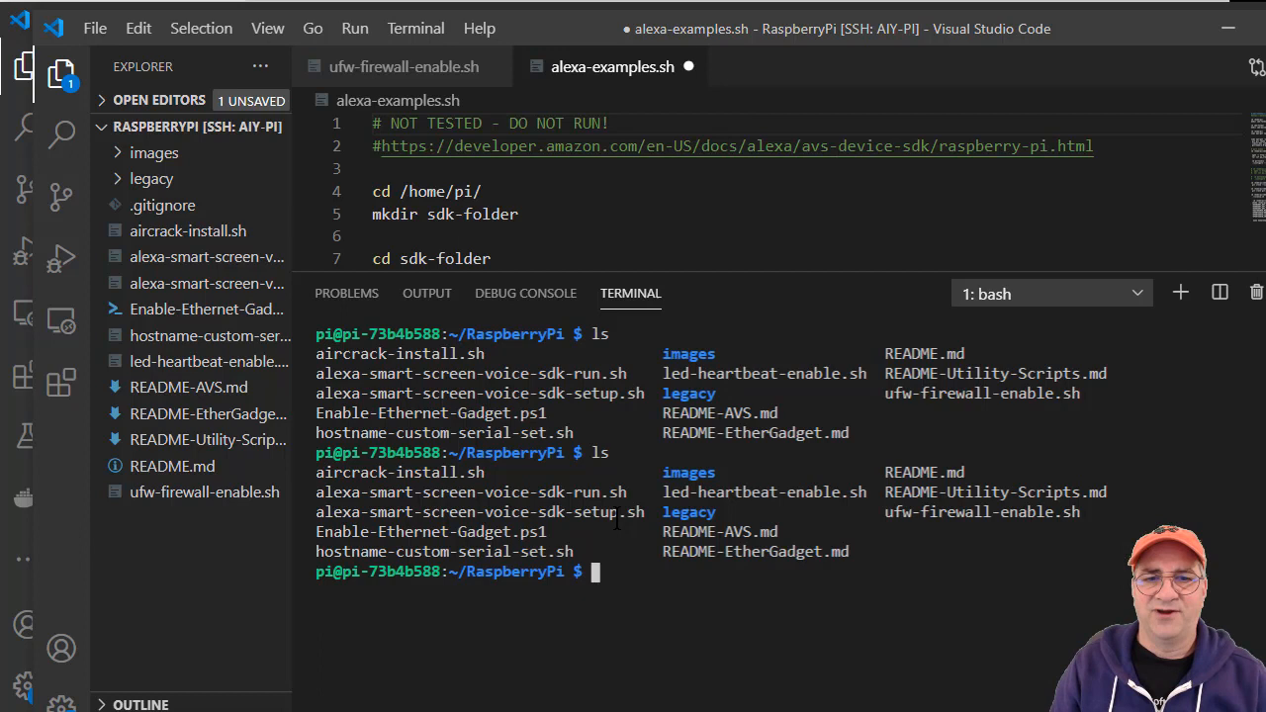
pyautogui.write('bash')
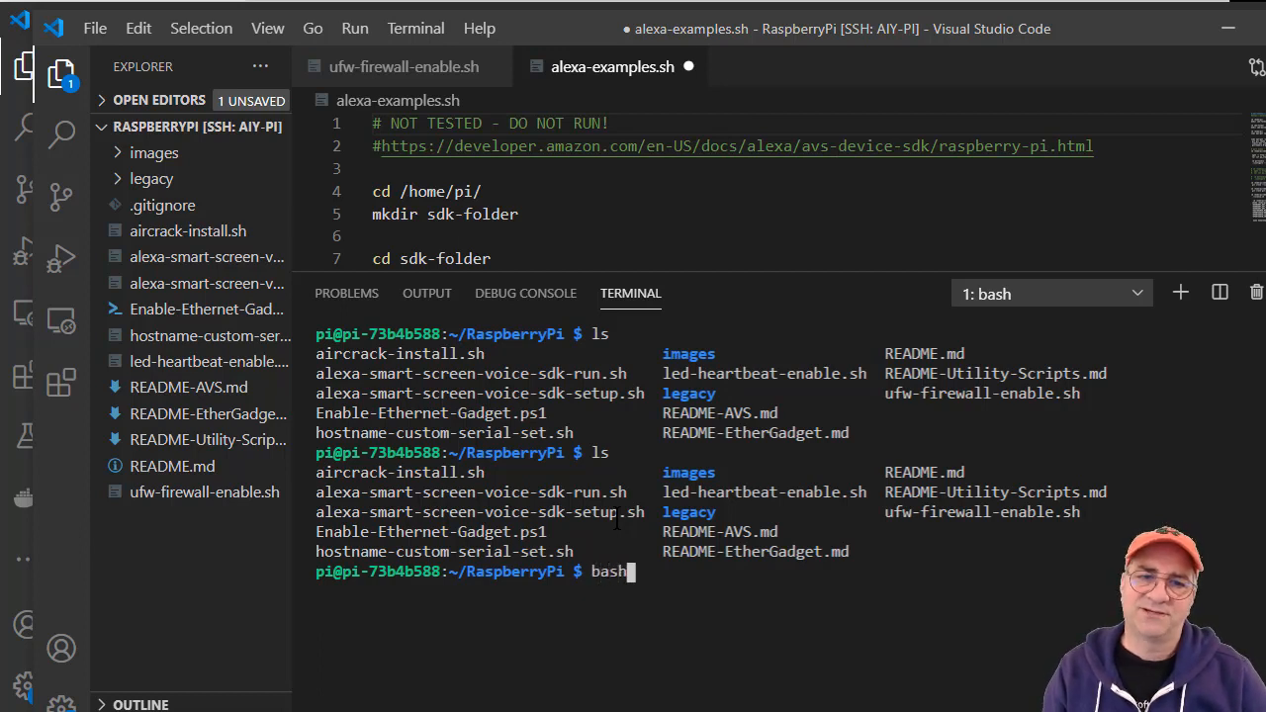
pyautogui.write('alexa-smart-screen-voice-sdk-run.sh')
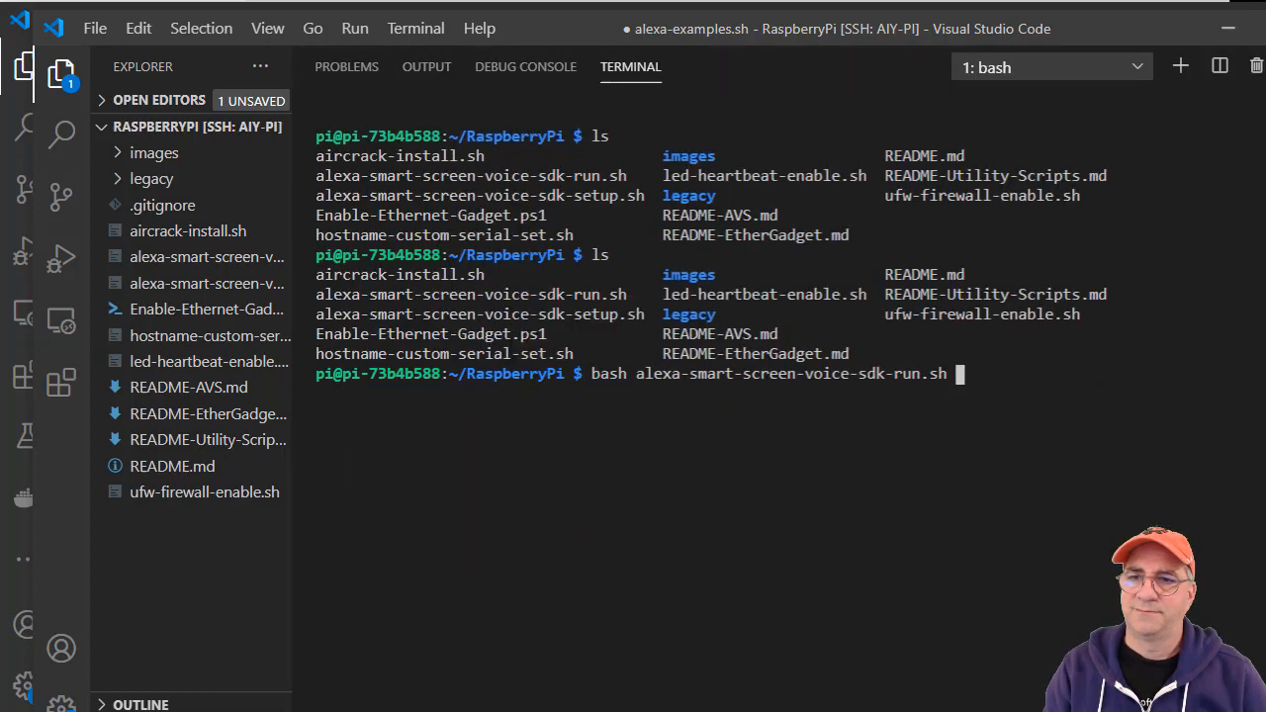
pyautogui.press('Enter')
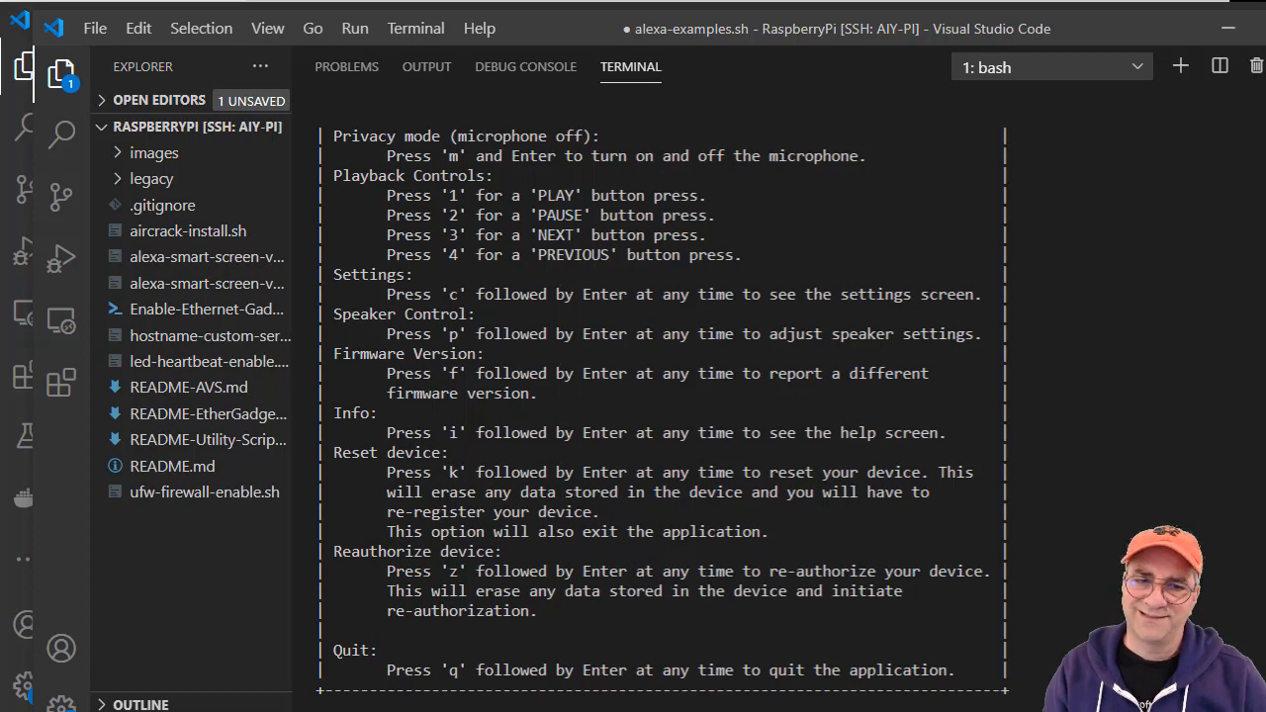
# - Review the Alexa sample output, then run arecord -l to list the Pi's capture devices
pyautogui.scroll(-3)
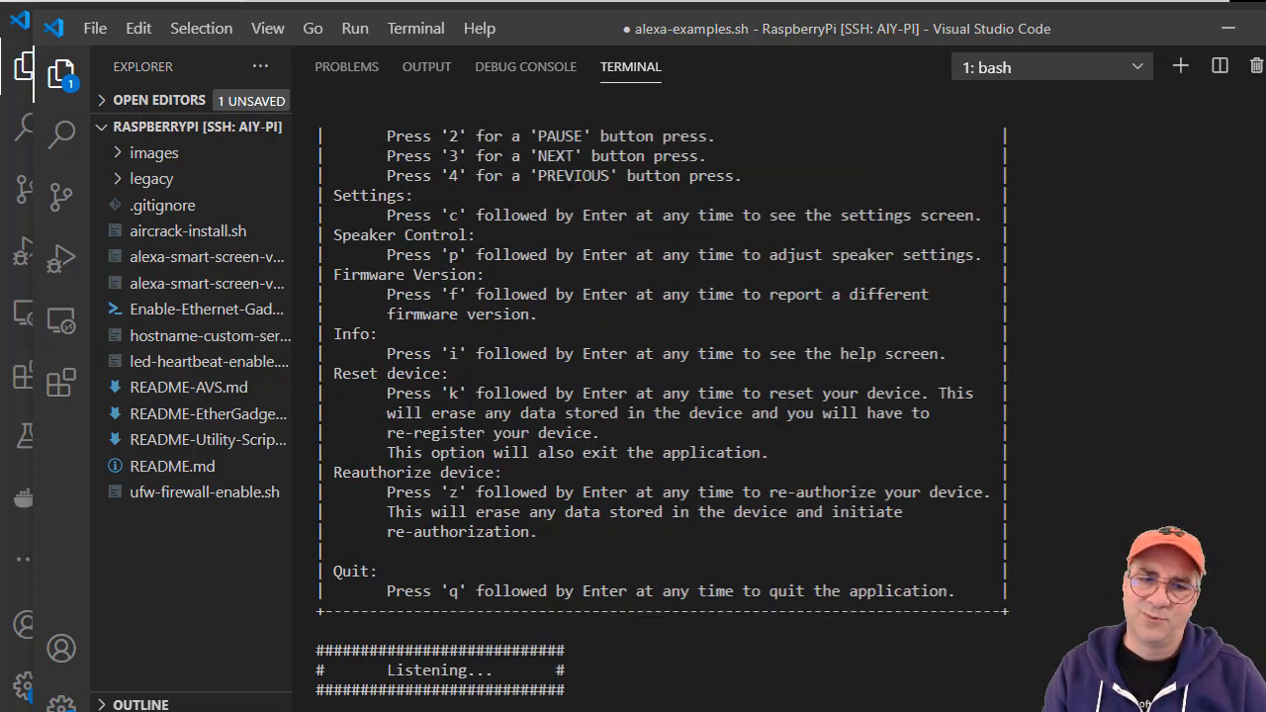
pyautogui.scroll(-3)
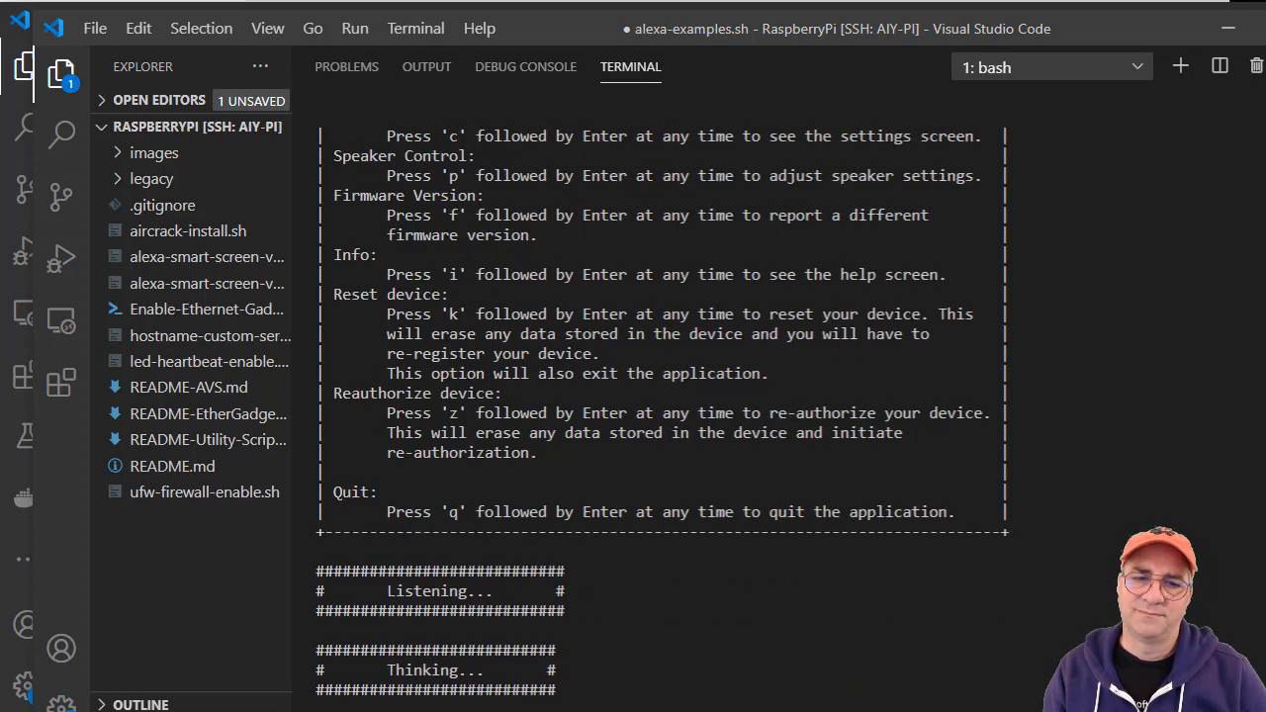
pyautogui.scroll(-3)
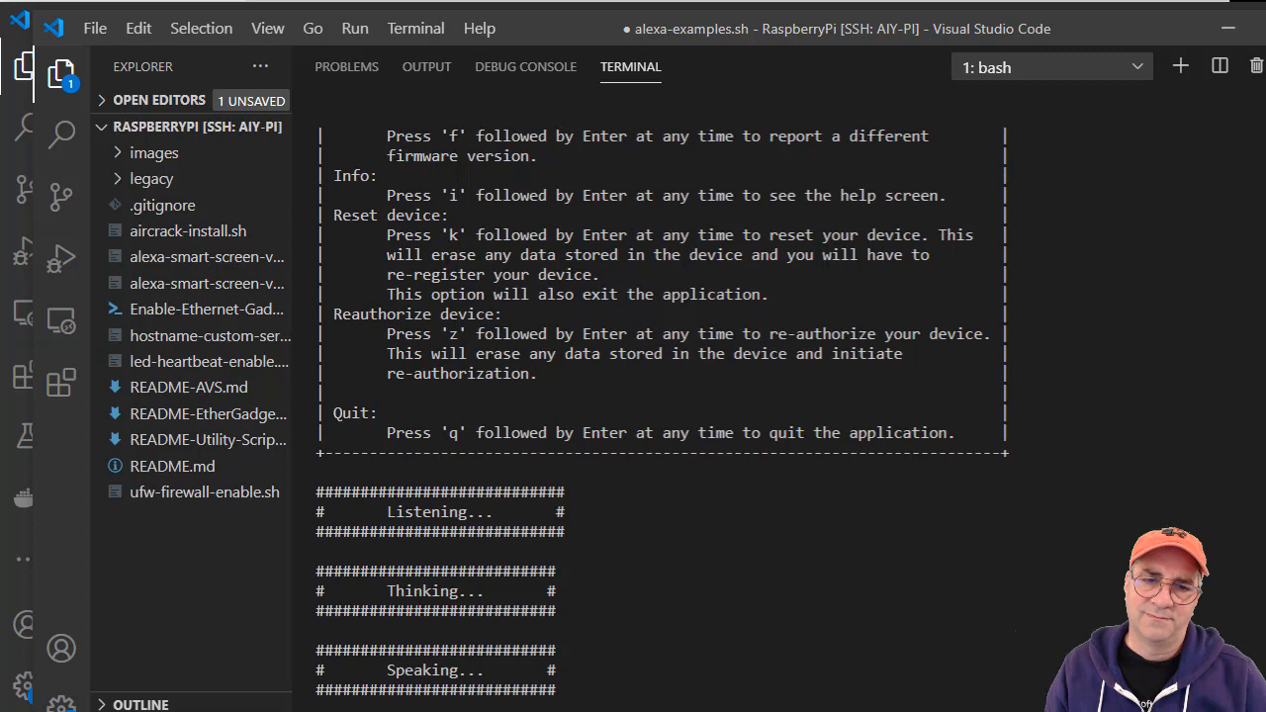
pyautogui.scroll(-3)
pyautogui.write('q')
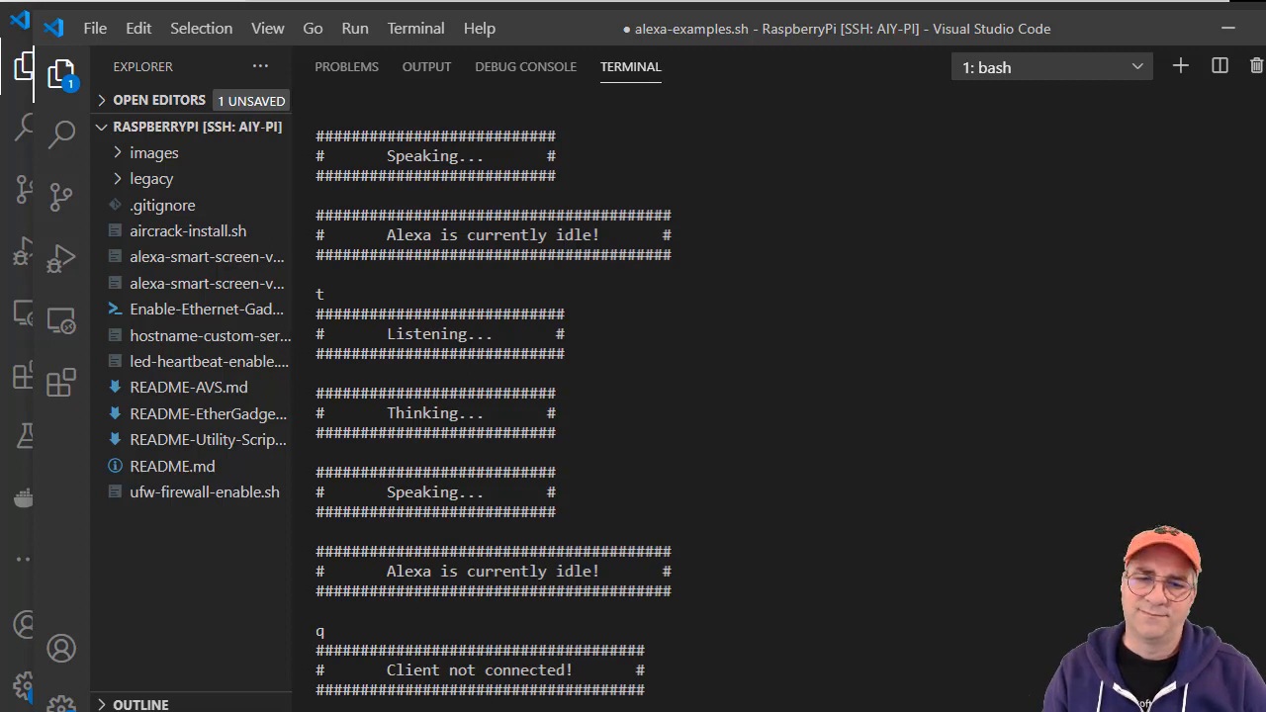
pyautogui.write('arecord -l')
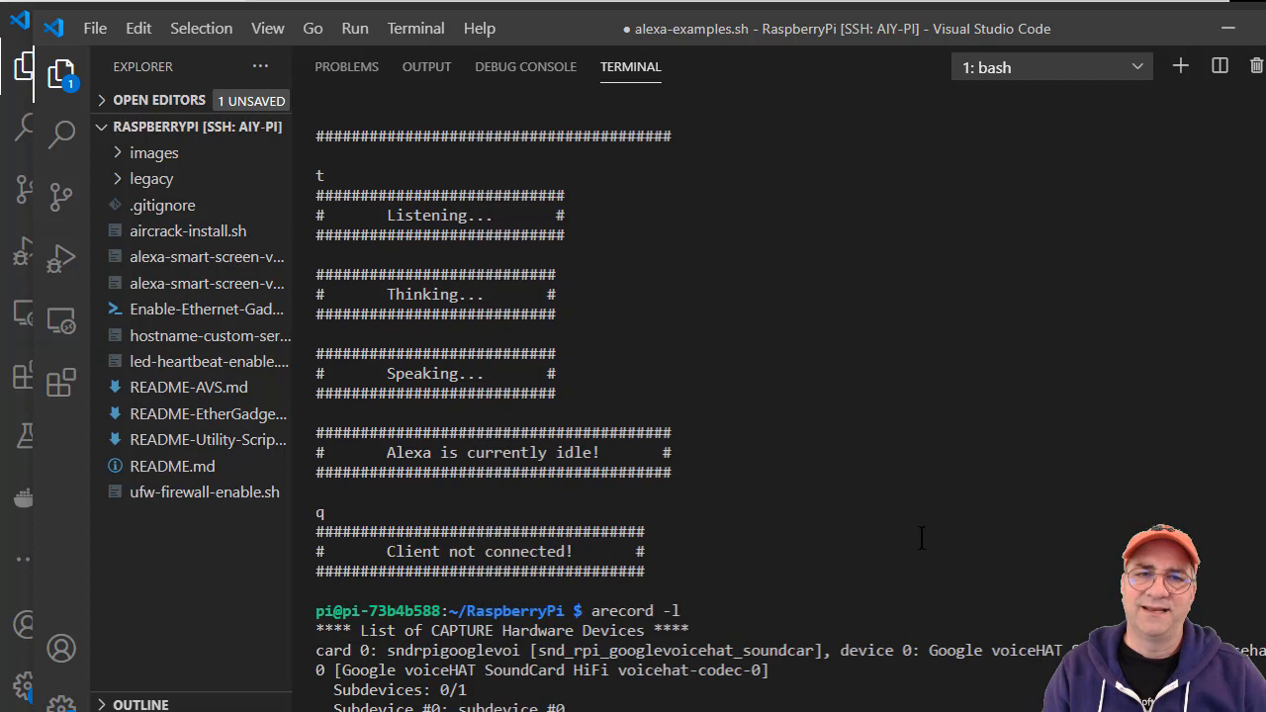
pyautogui.moveTo(1038, 127)
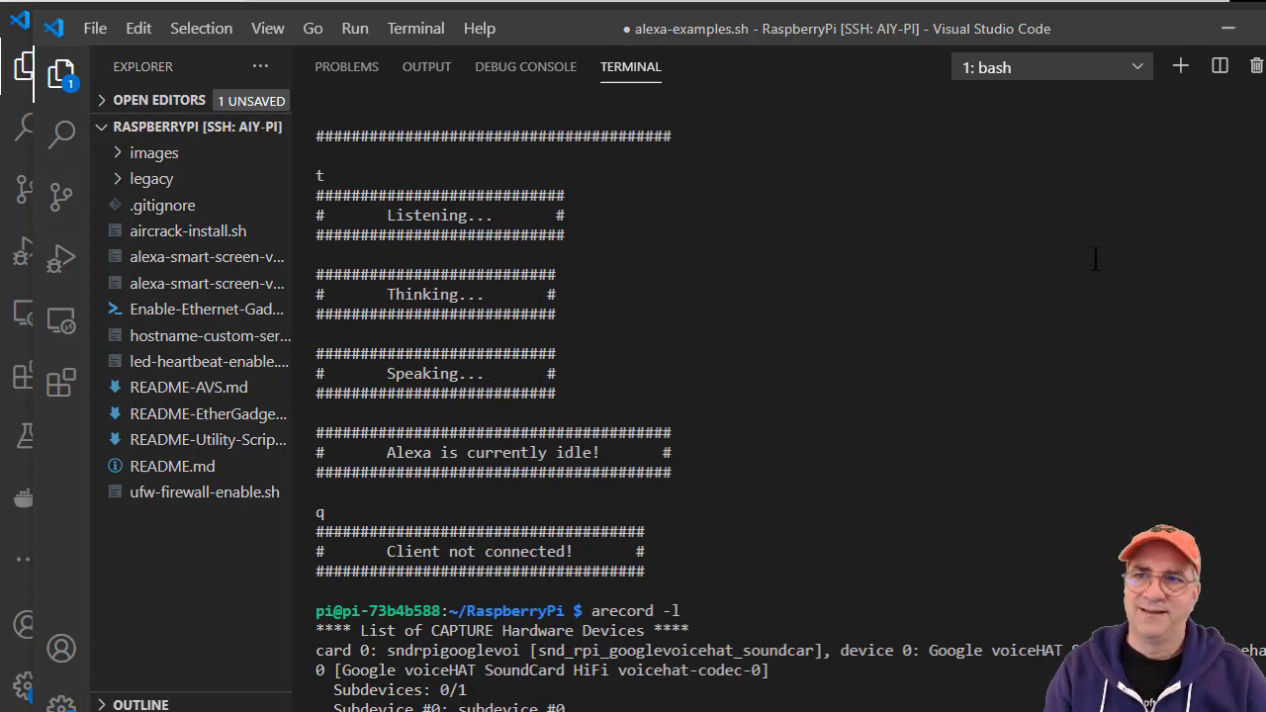
pyautogui.moveTo(858, 390)
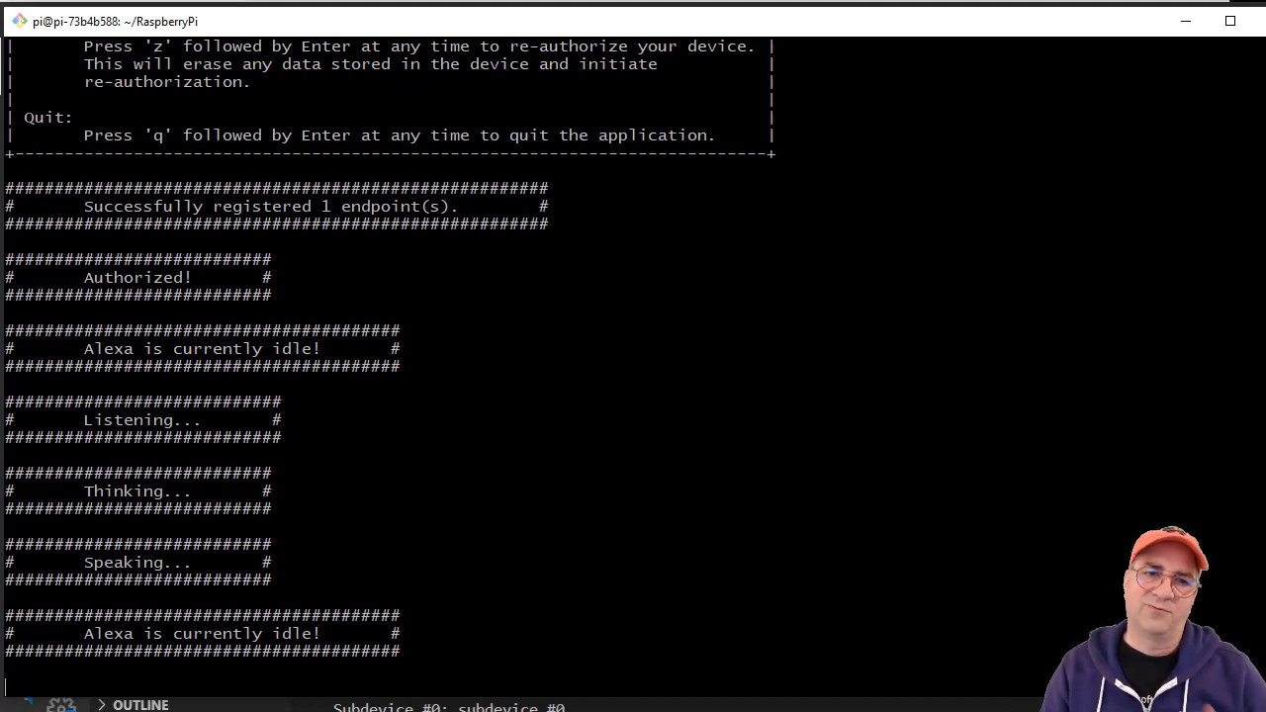
pyautogui.moveTo(618, 14)
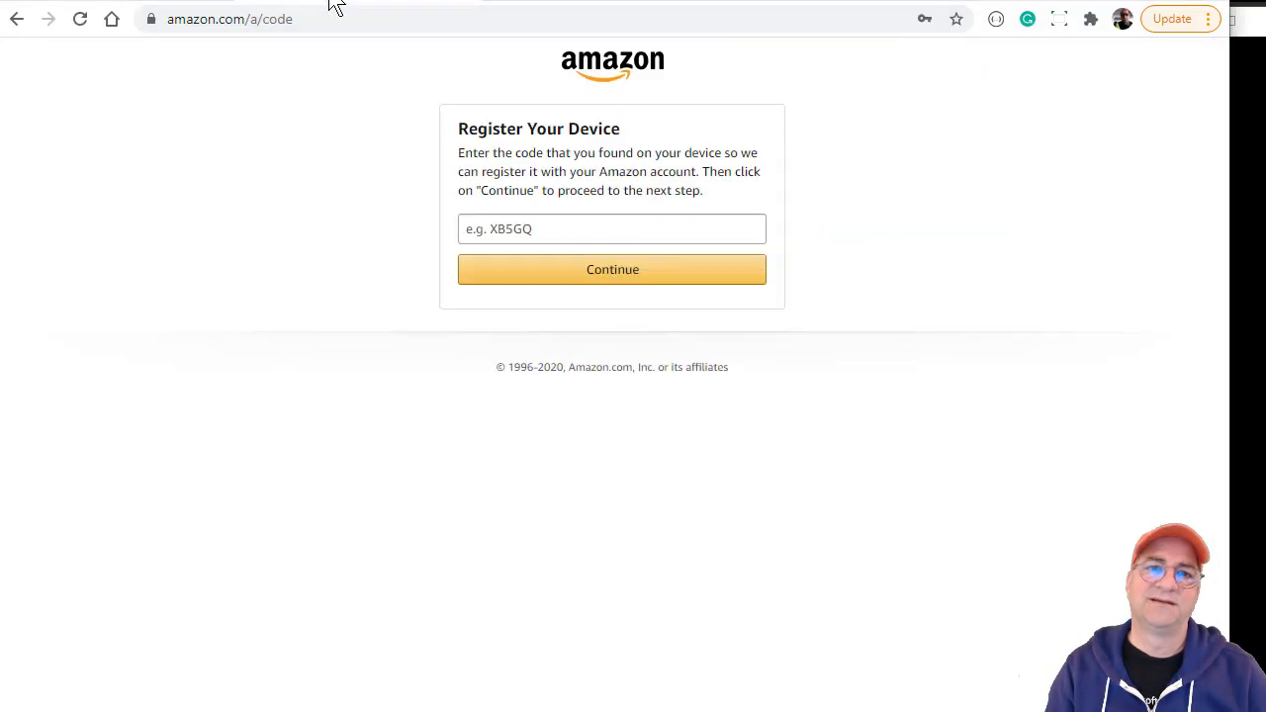
pyautogui.moveTo(819, 270)
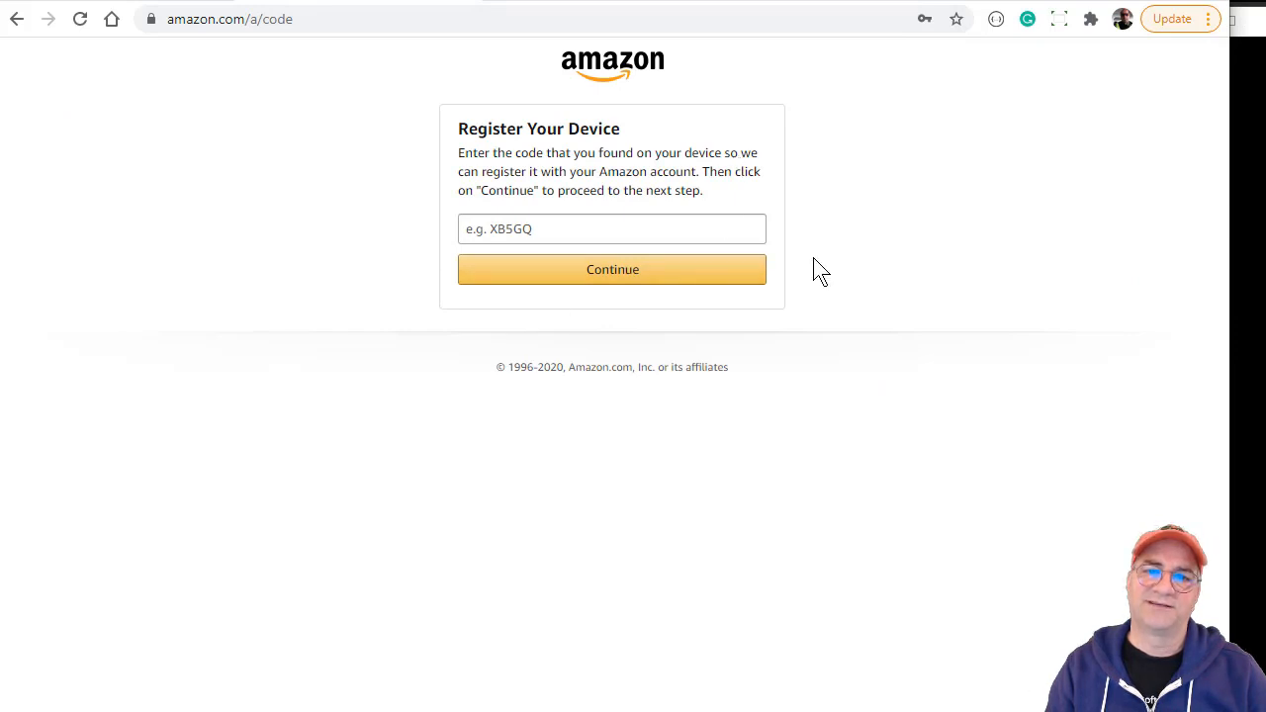
pyautogui.moveTo(801, 354)
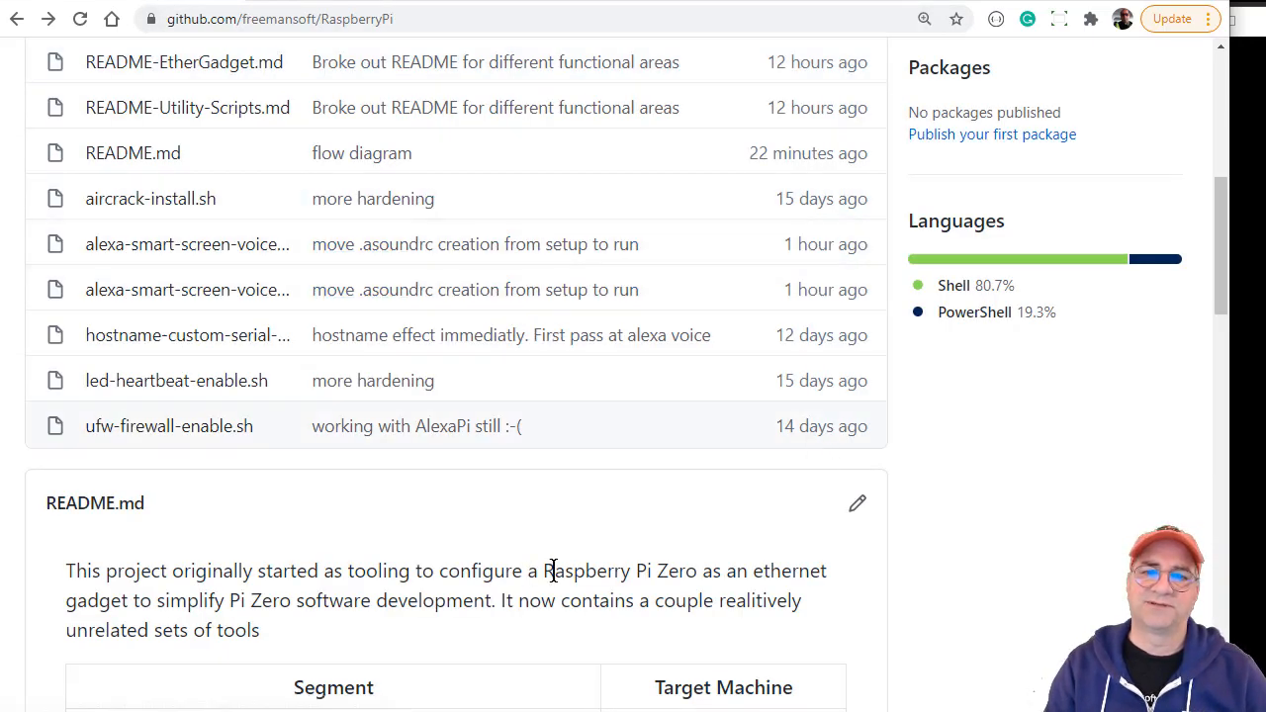
pyautogui.scroll(-3)
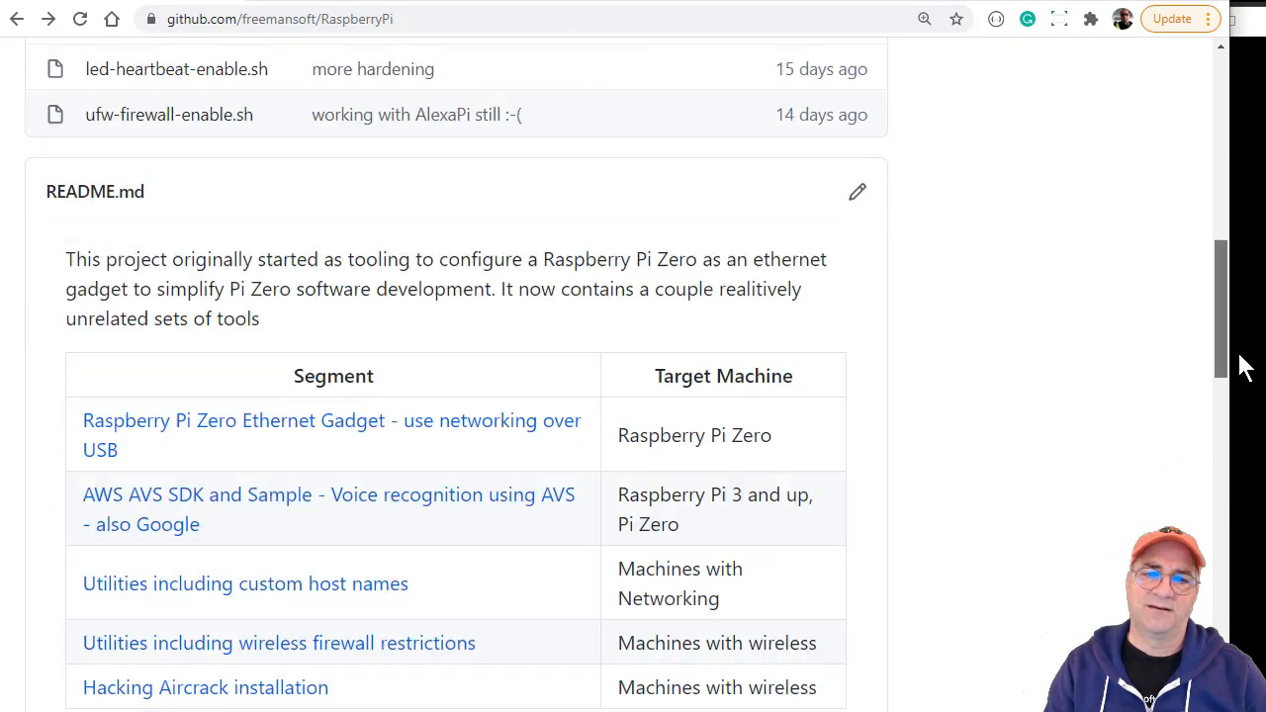
pyautogui.scroll(-3)
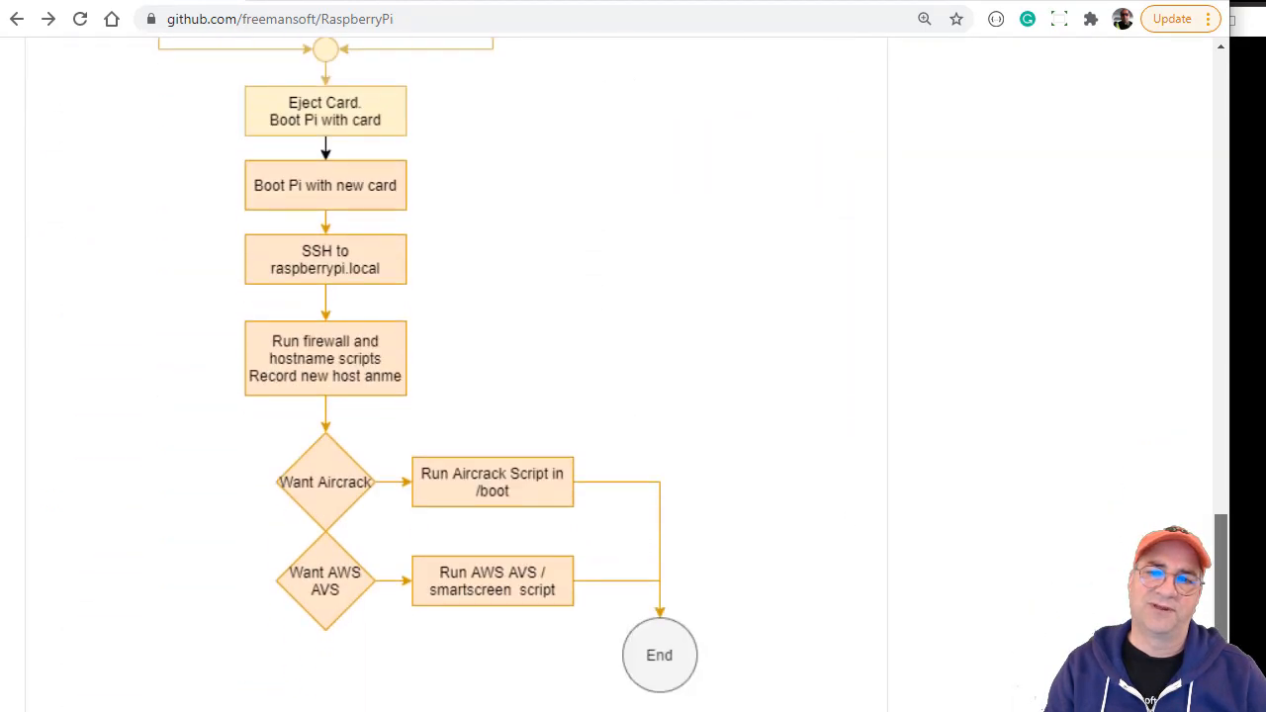
pyautogui.scroll(3)
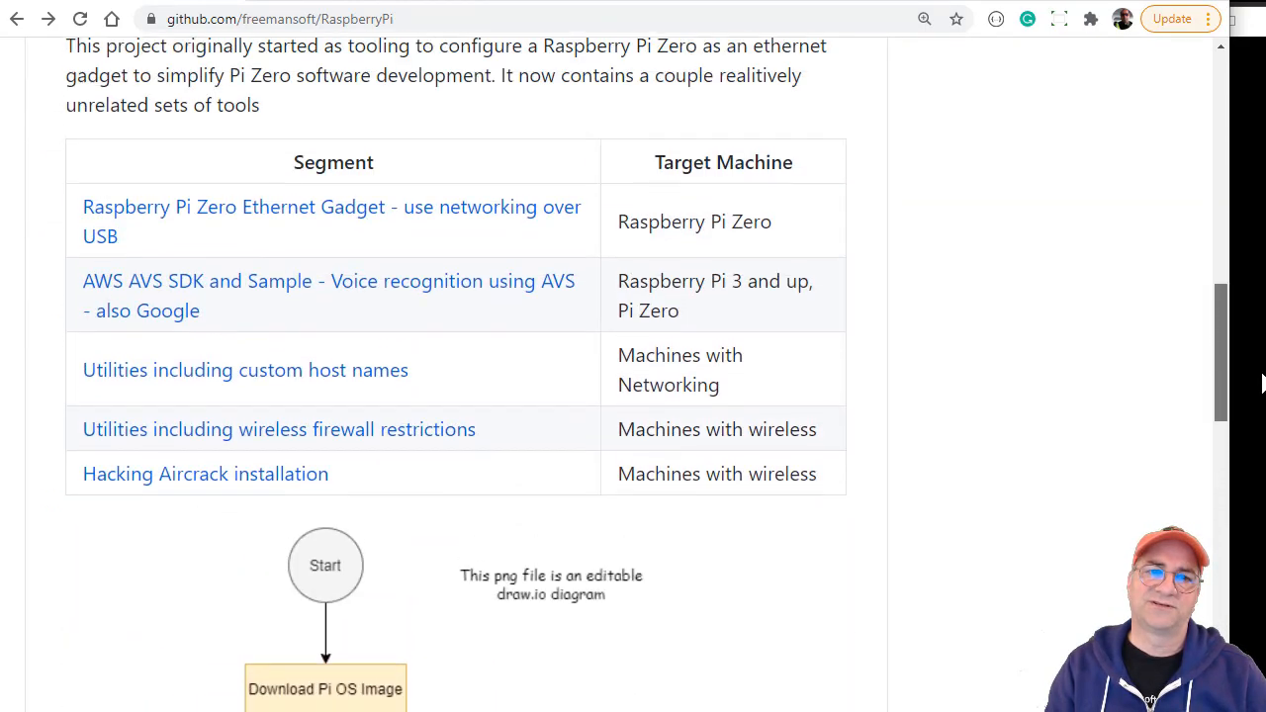
pyautogui.scroll(3)
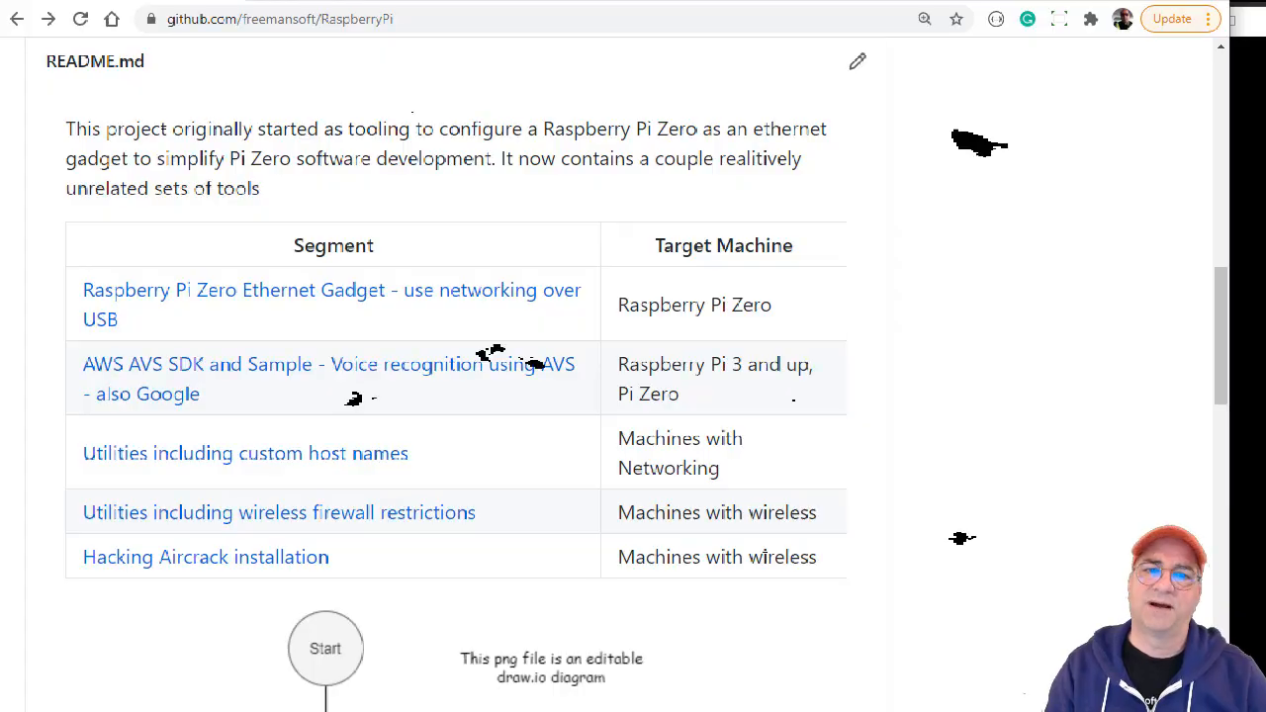